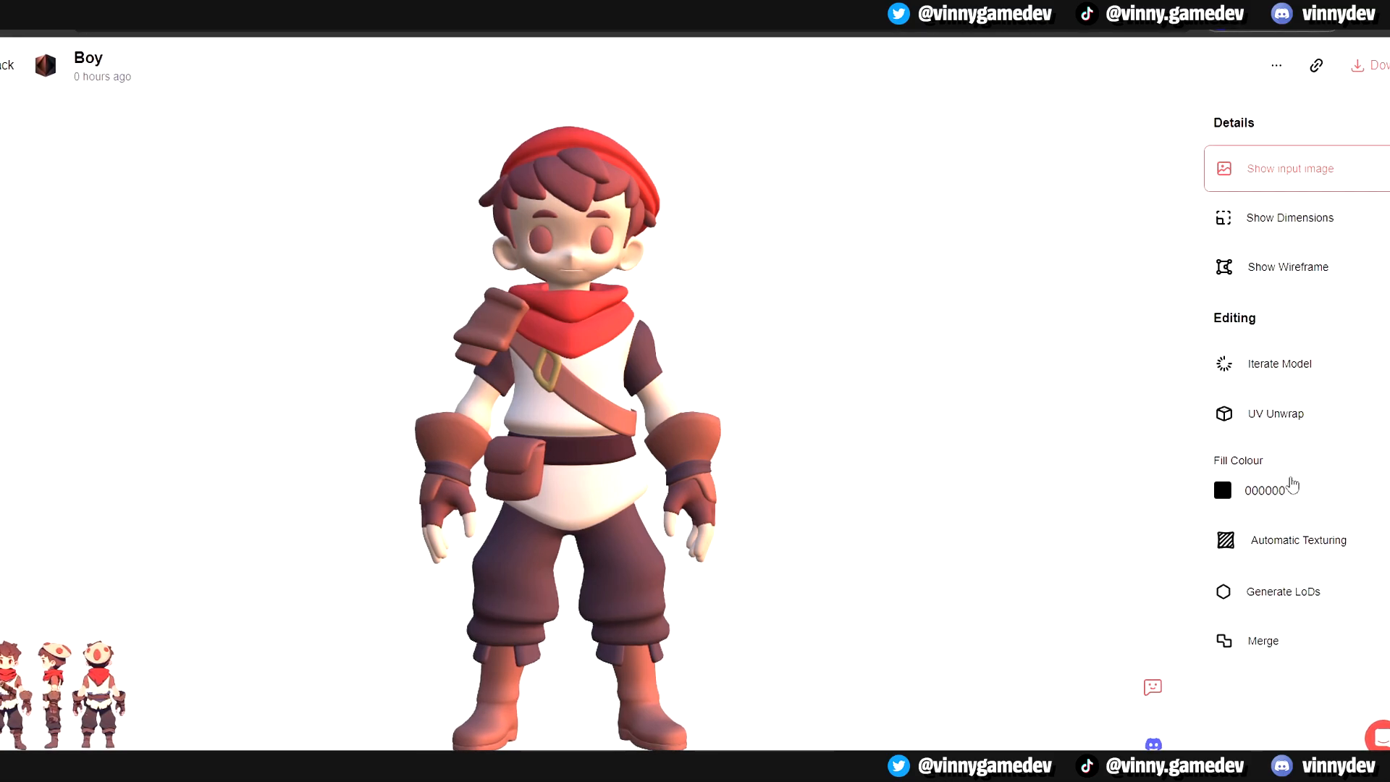
# Step: Open and close the Fill Colour picker, then return to the Assets library with Boy selected
pyautogui.click(1224, 490)
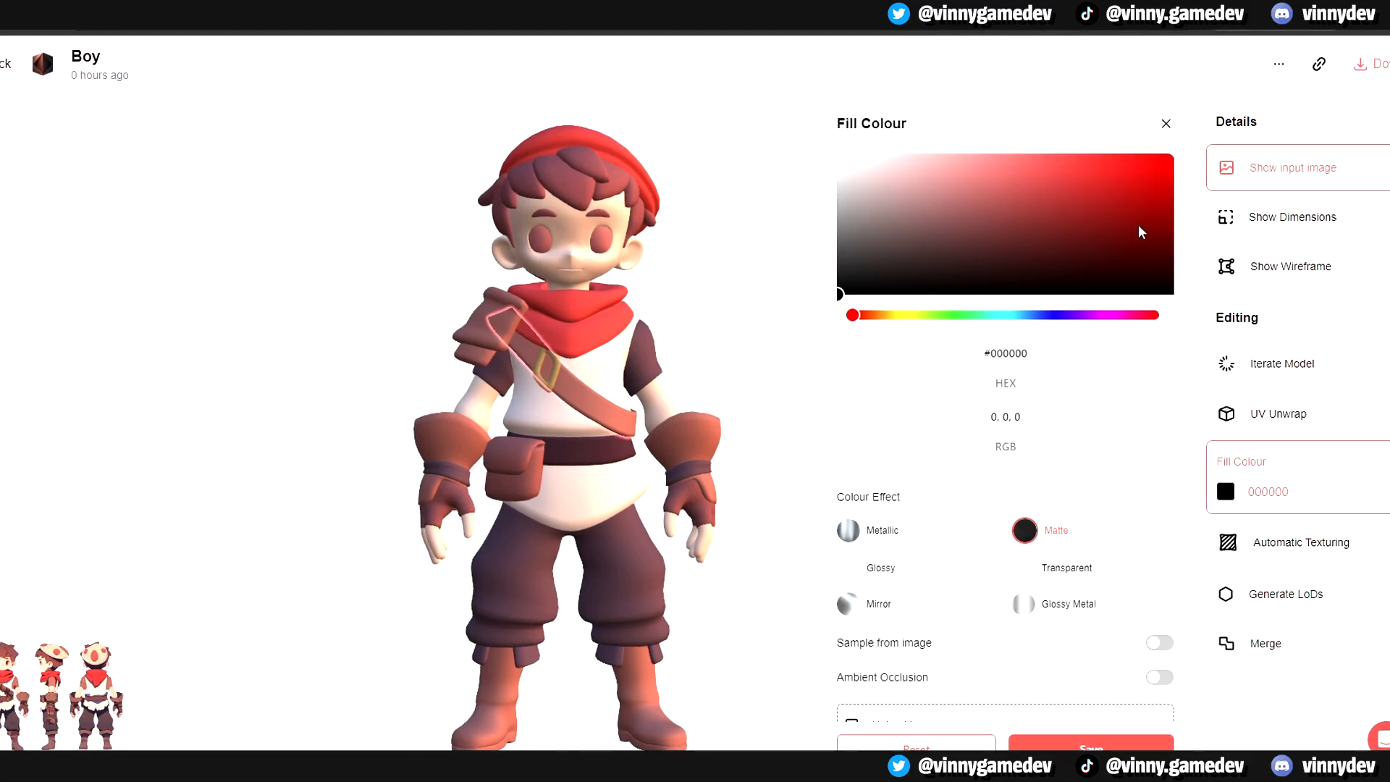
pyautogui.click(1165, 122)
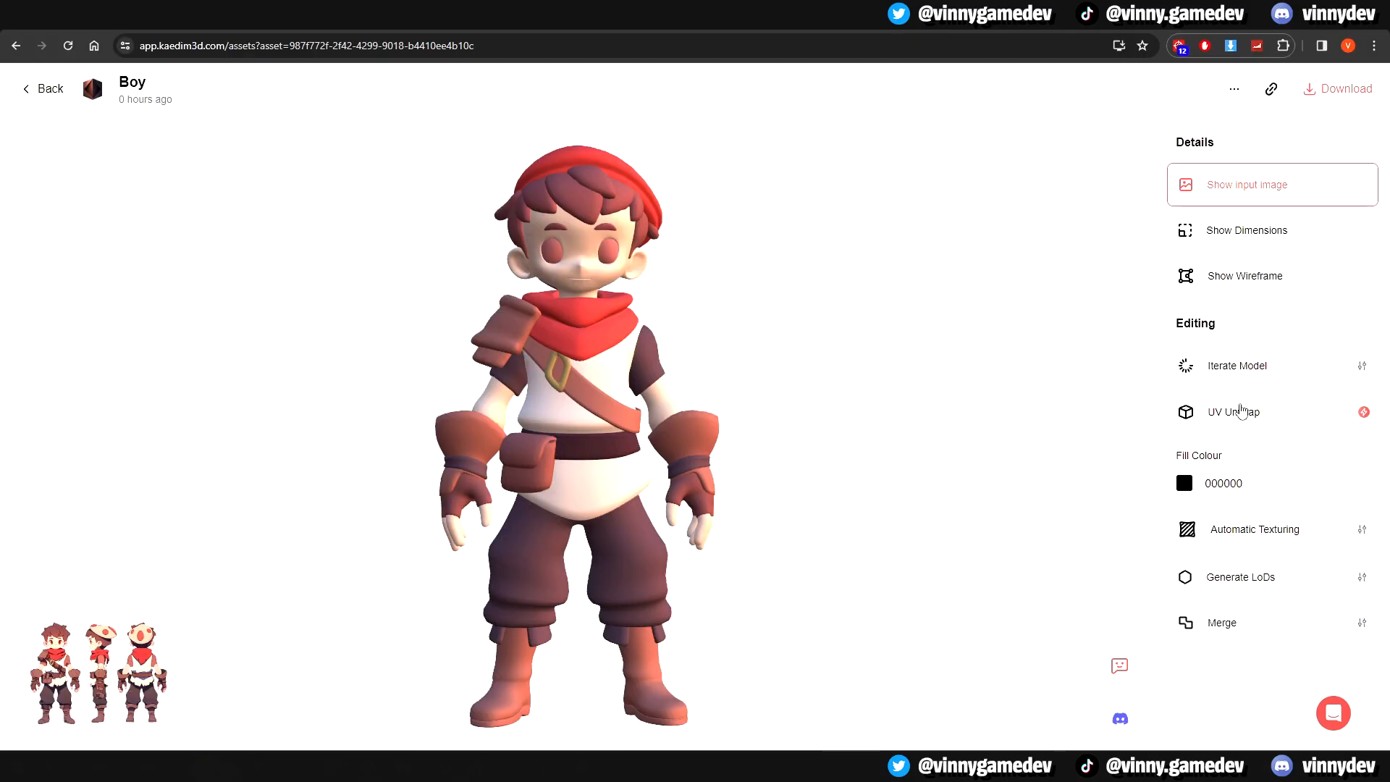
pyautogui.click(42, 89)
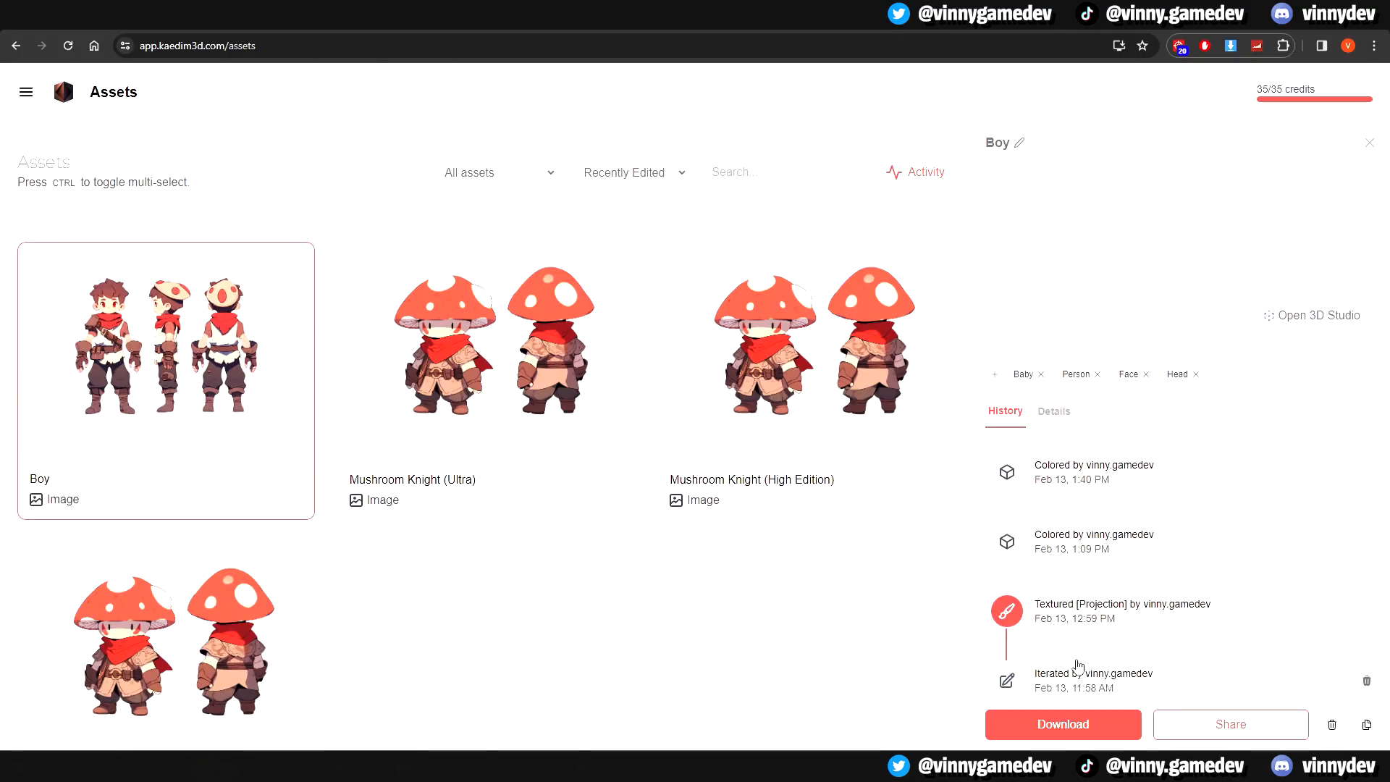
# Step: Download the Boy model from Kaedim in fbx format
pyautogui.scroll(-3)
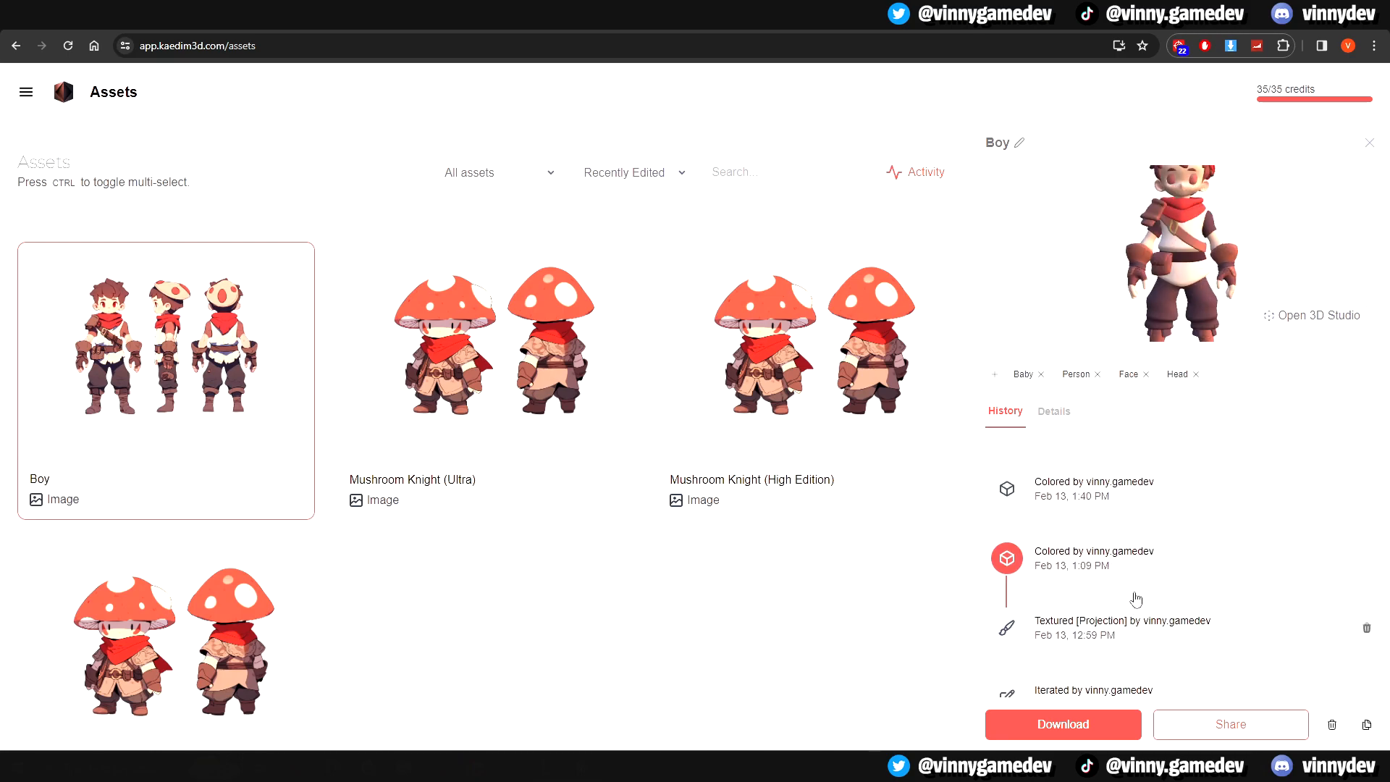
pyautogui.click(1062, 724)
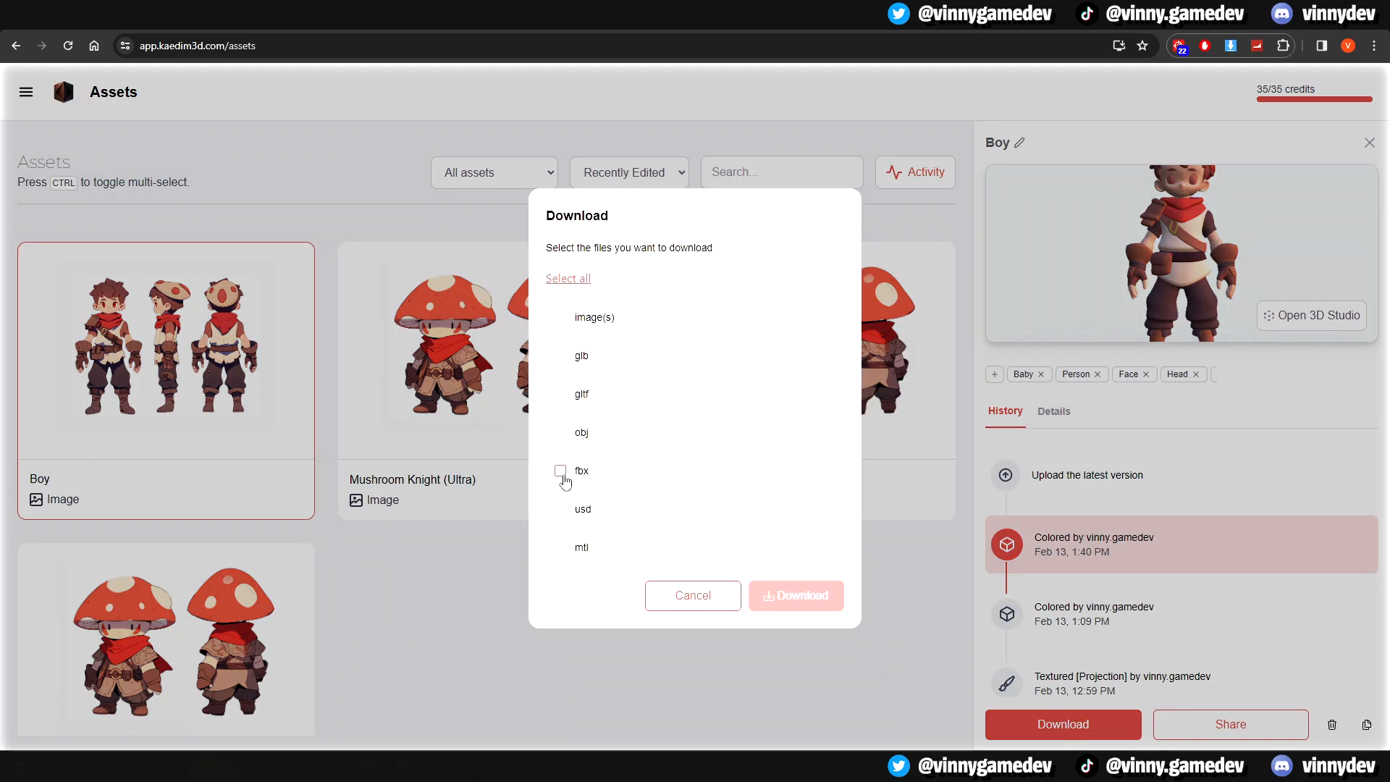
pyautogui.click(560, 470)
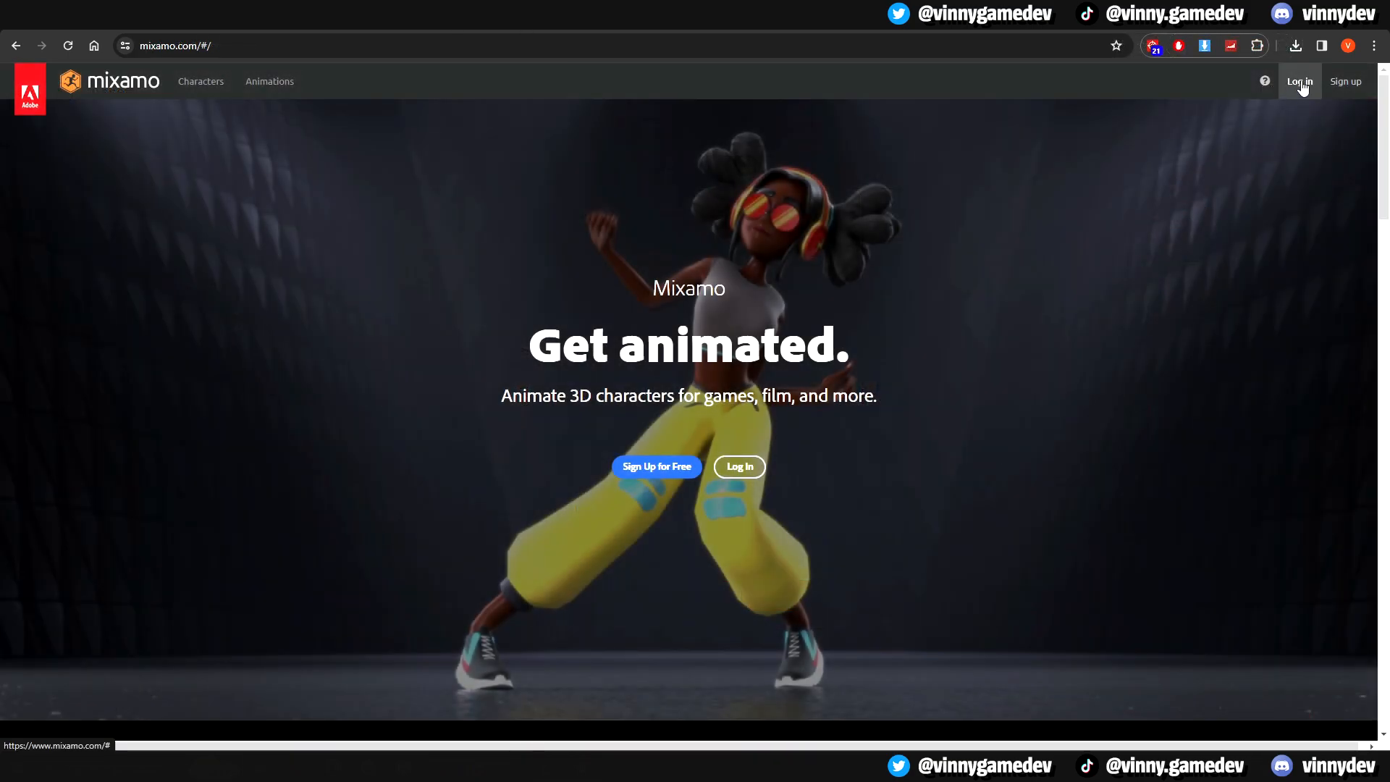
# Step: Log in to Mixamo and upload the Boy FBX as a custom character
pyautogui.click(1299, 81)
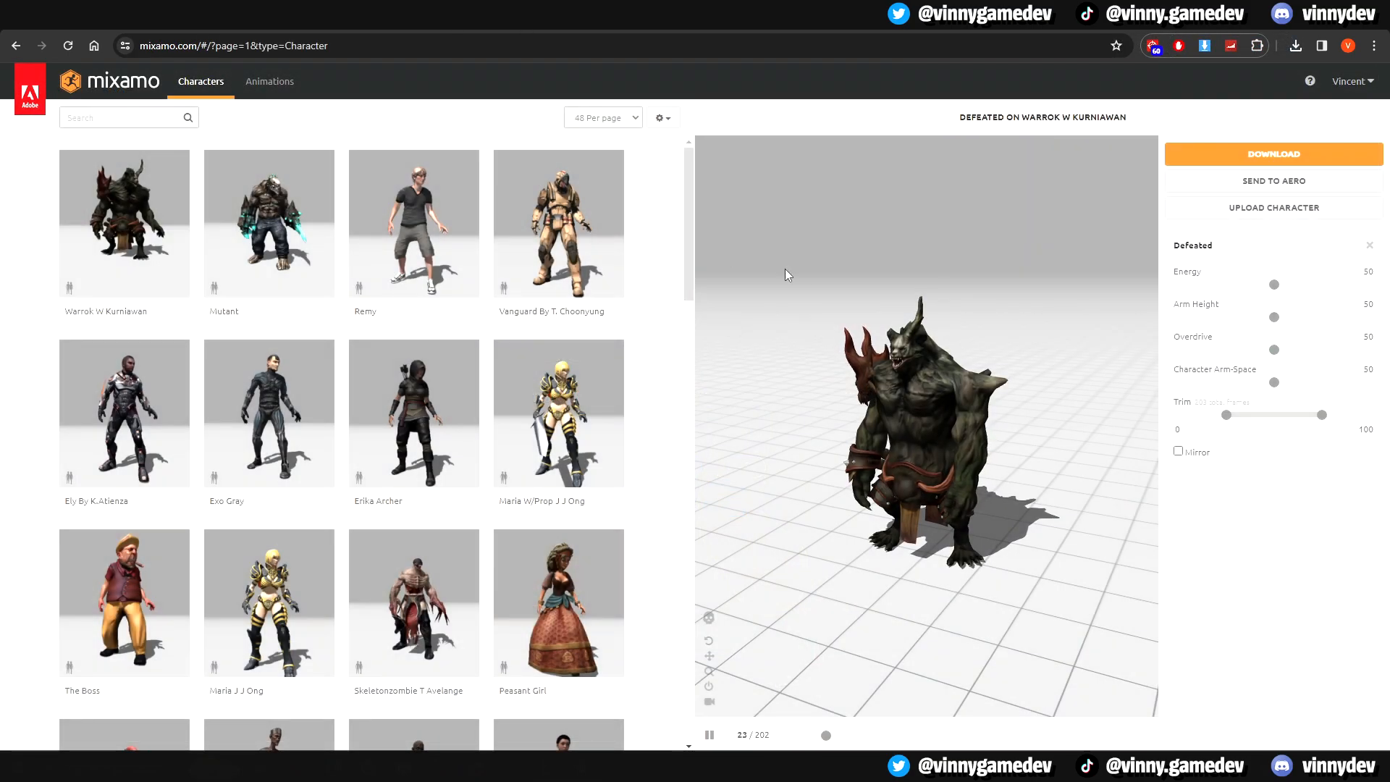
pyautogui.scroll(-3)
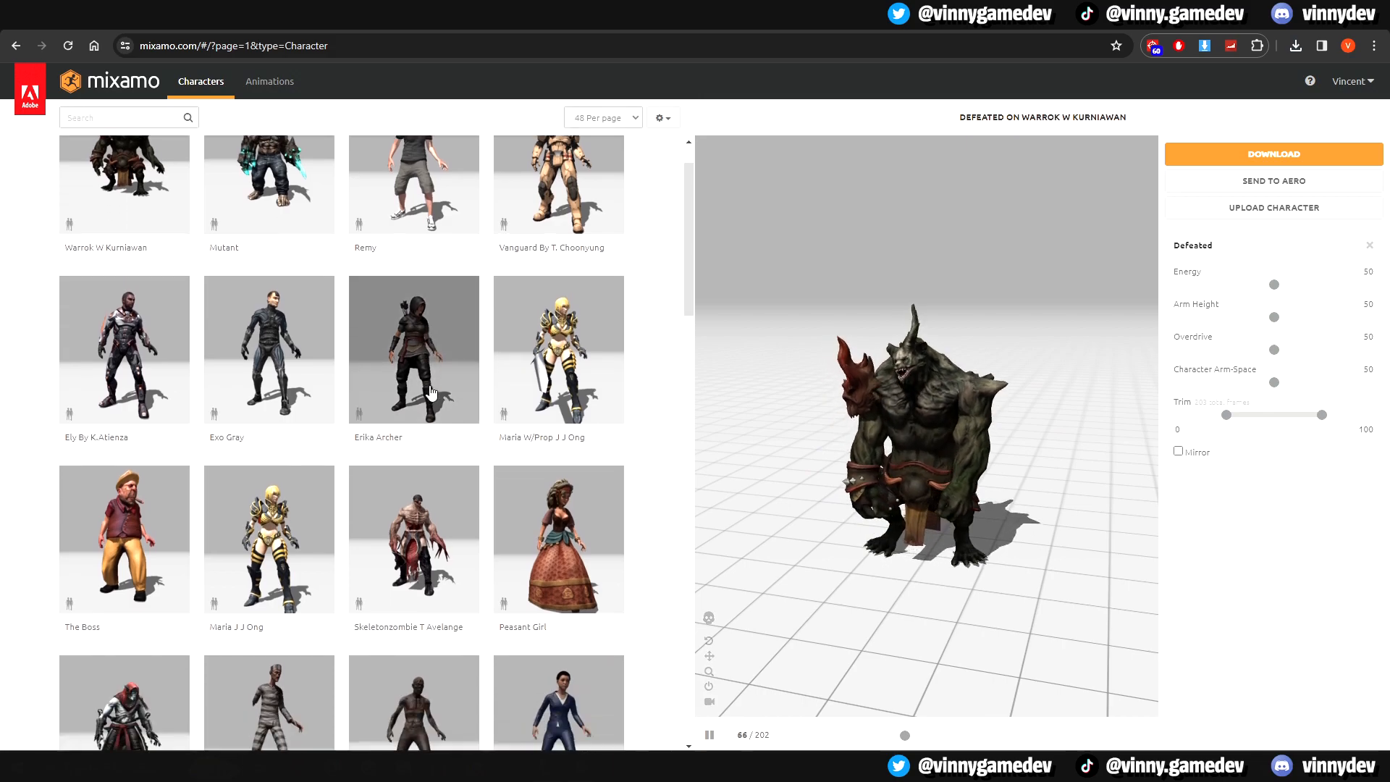
pyautogui.scroll(-3)
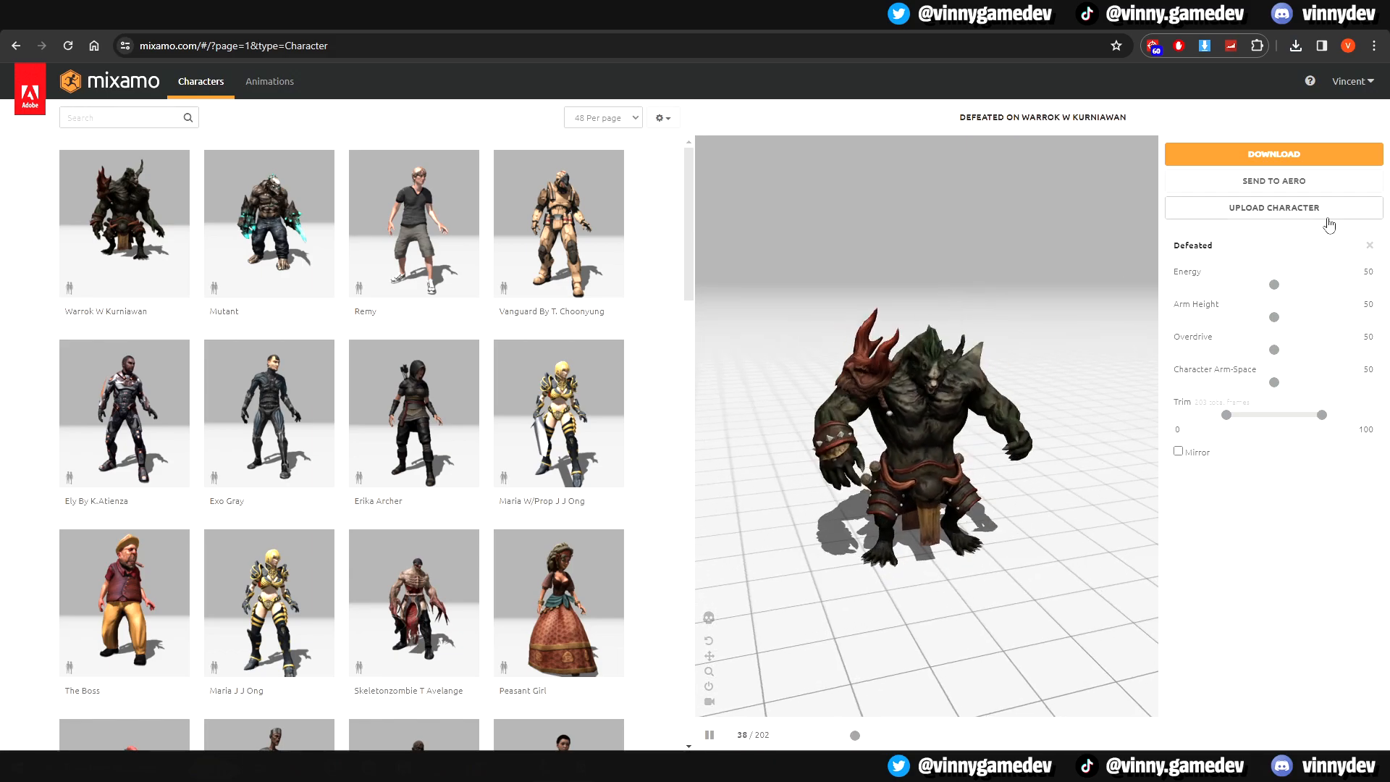
pyautogui.click(1272, 208)
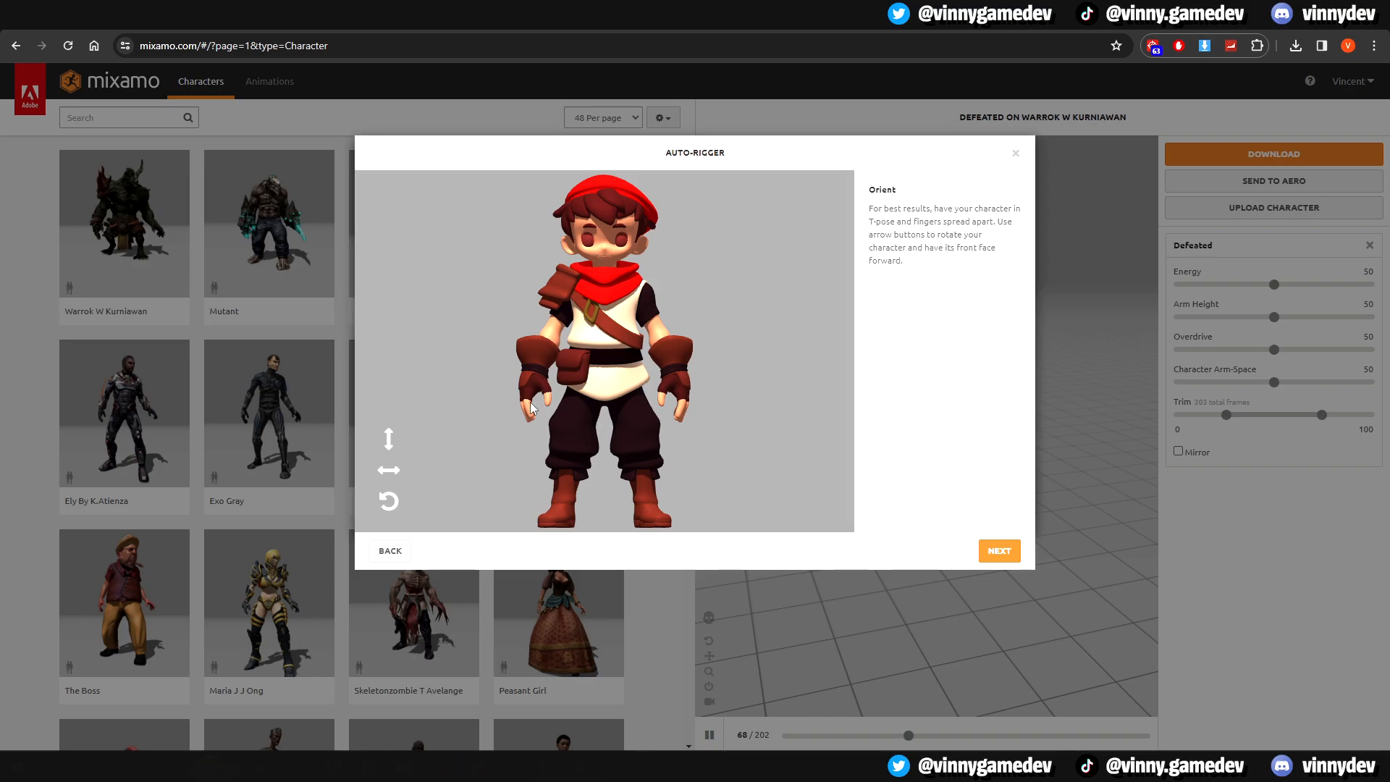
# Step: Place the chin and groin markers with Use Symmetry on, then start auto-rigging the Boy
pyautogui.click(998, 550)
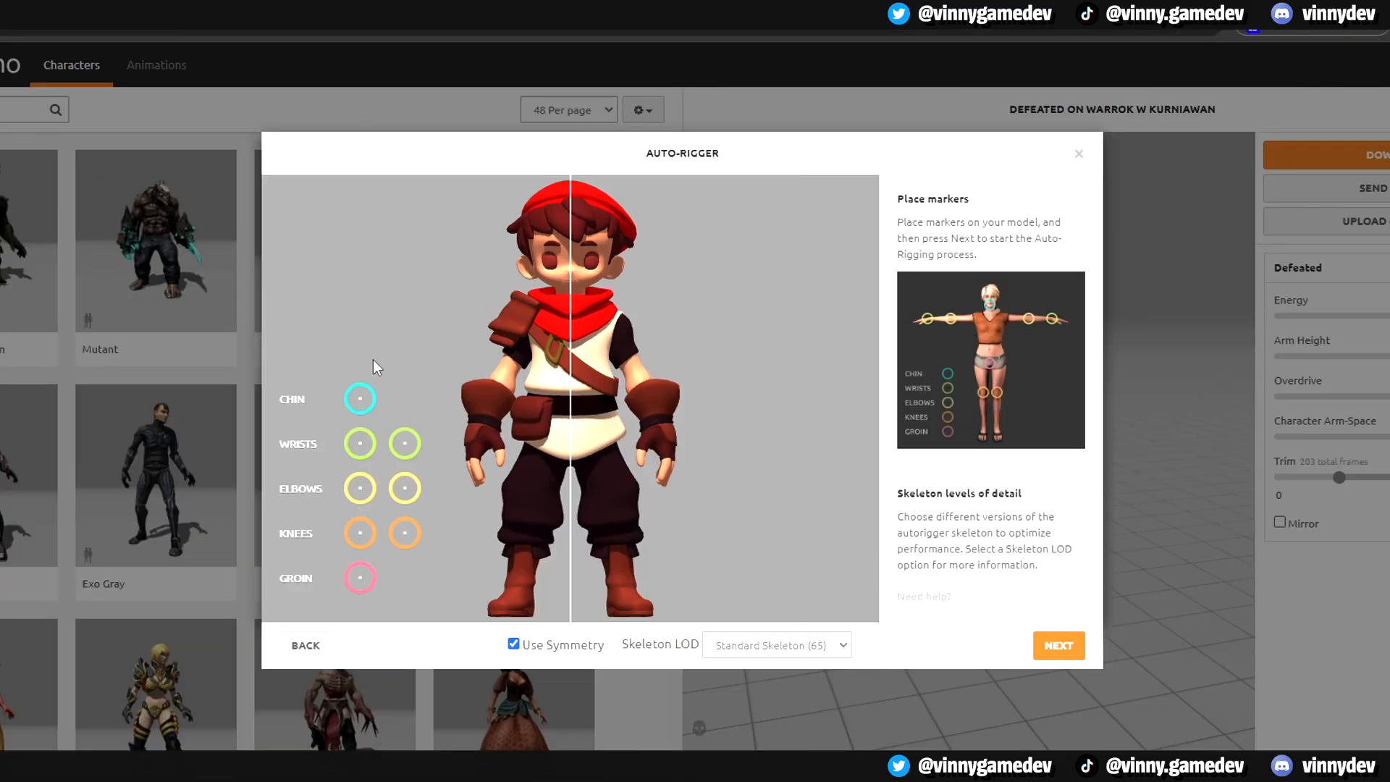
pyautogui.moveTo(360, 397); pyautogui.dragTo(568, 284)
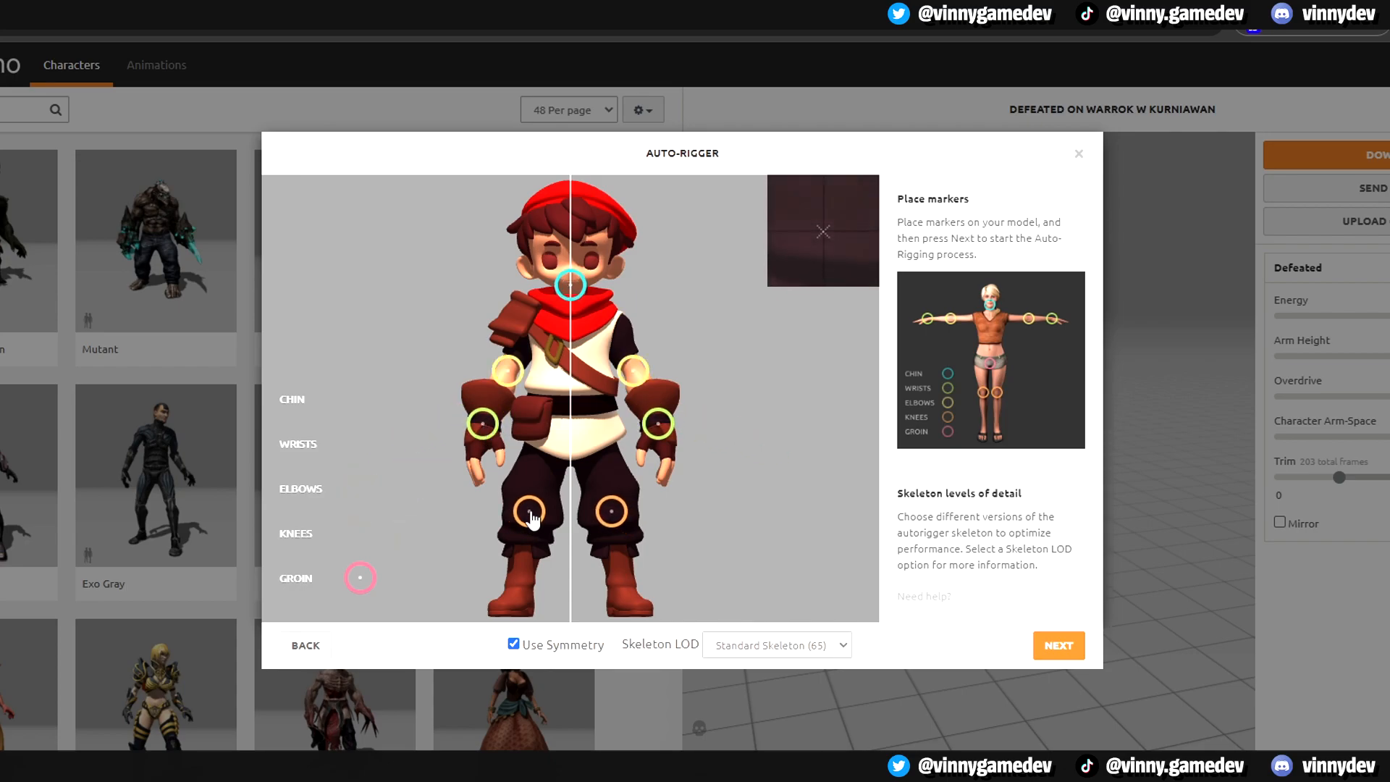
pyautogui.click(512, 643)
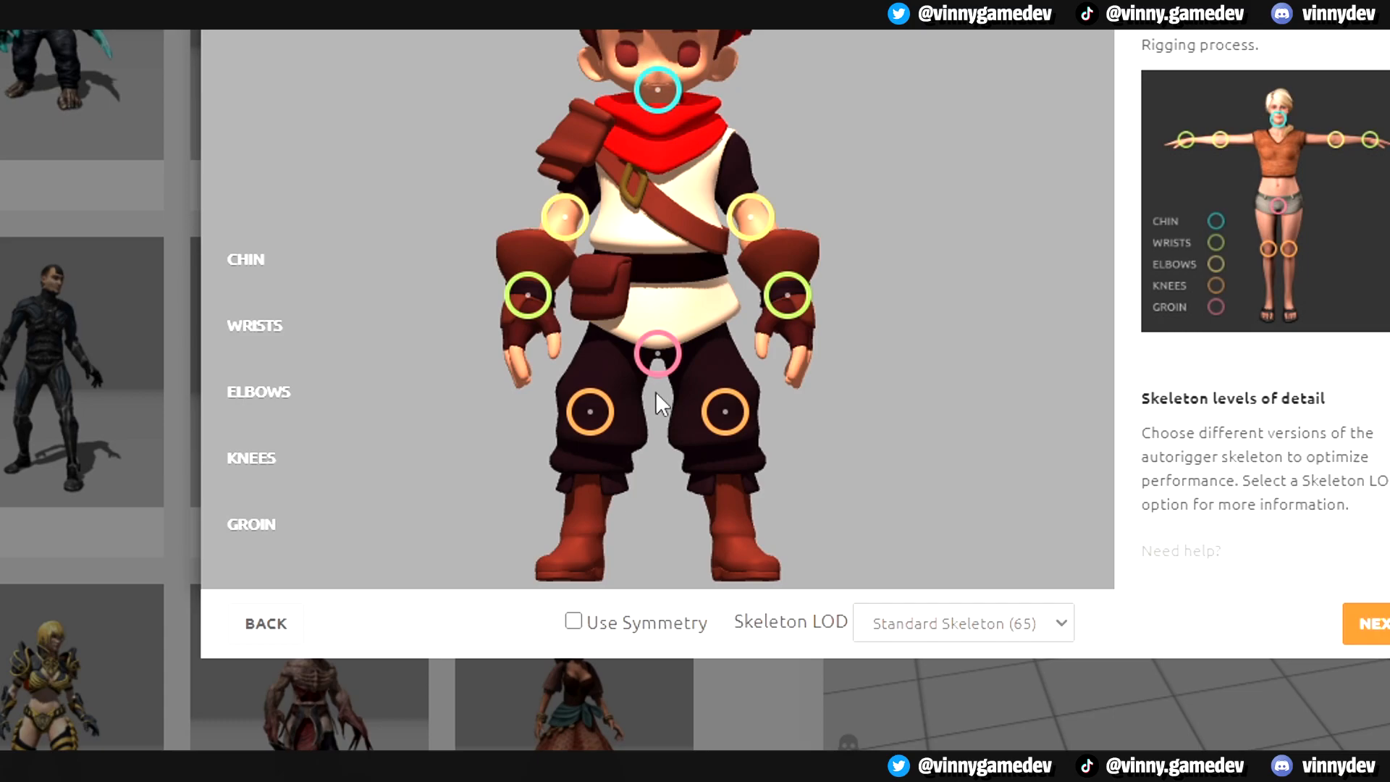
pyautogui.click(573, 621)
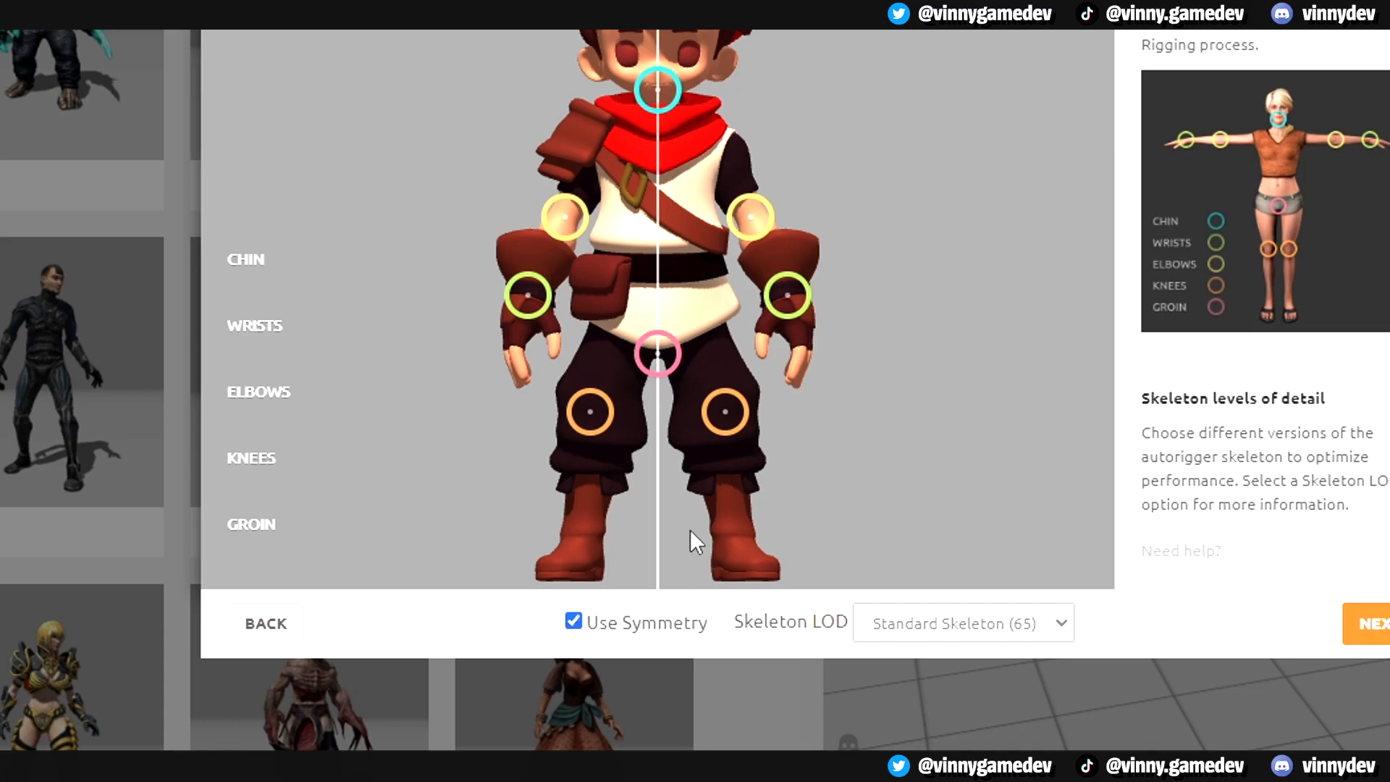
pyautogui.click(962, 622)
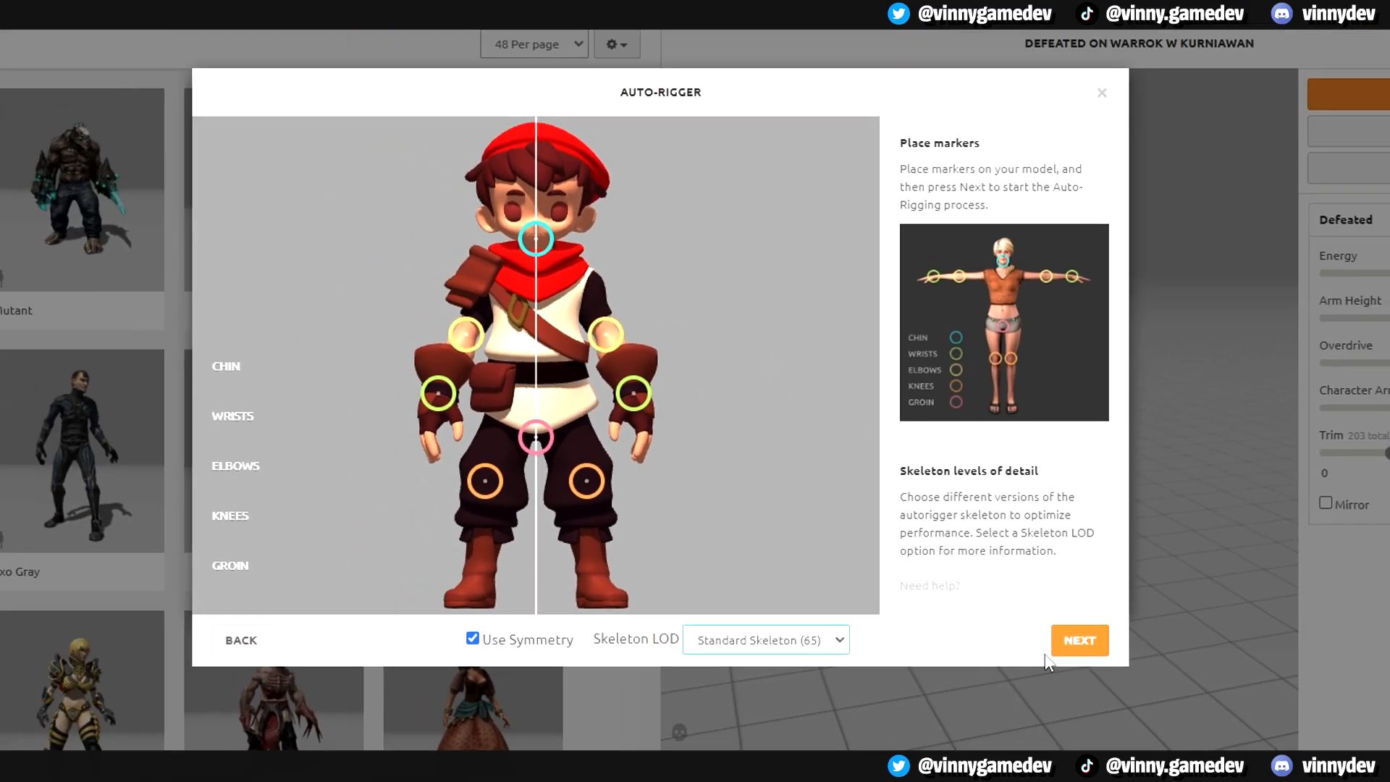
pyautogui.click(1077, 639)
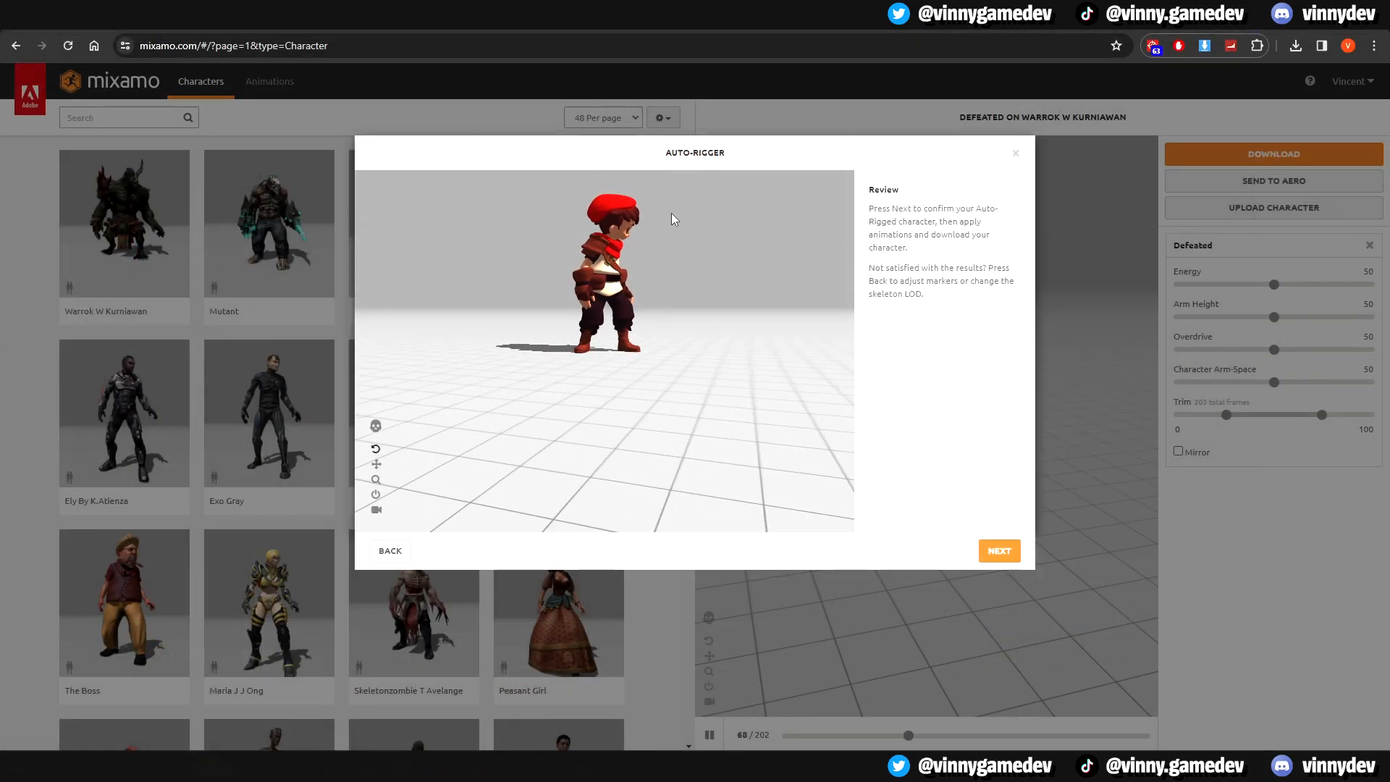
# Step: Accept the auto-rigged Boy and apply the T-Pose animation to it
pyautogui.click(998, 550)
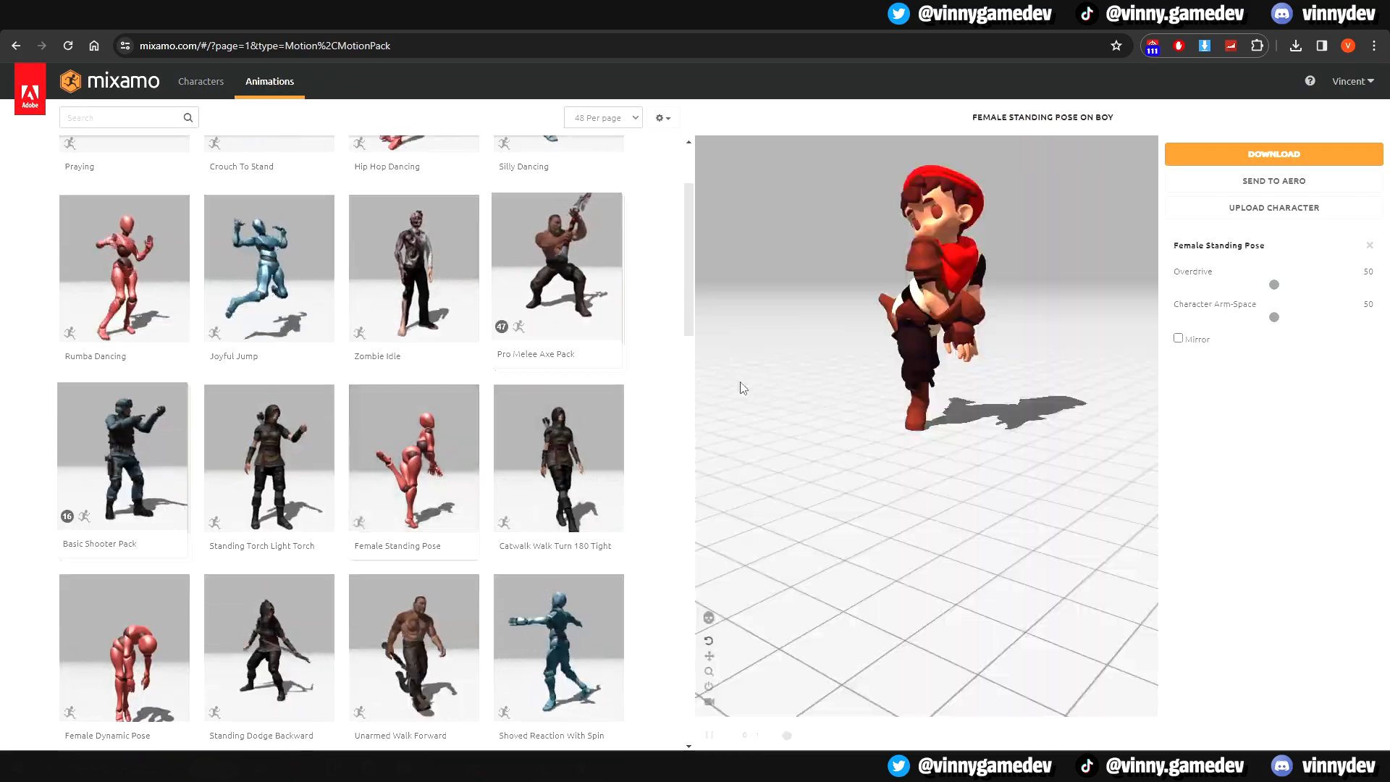
pyautogui.write('T Pose')
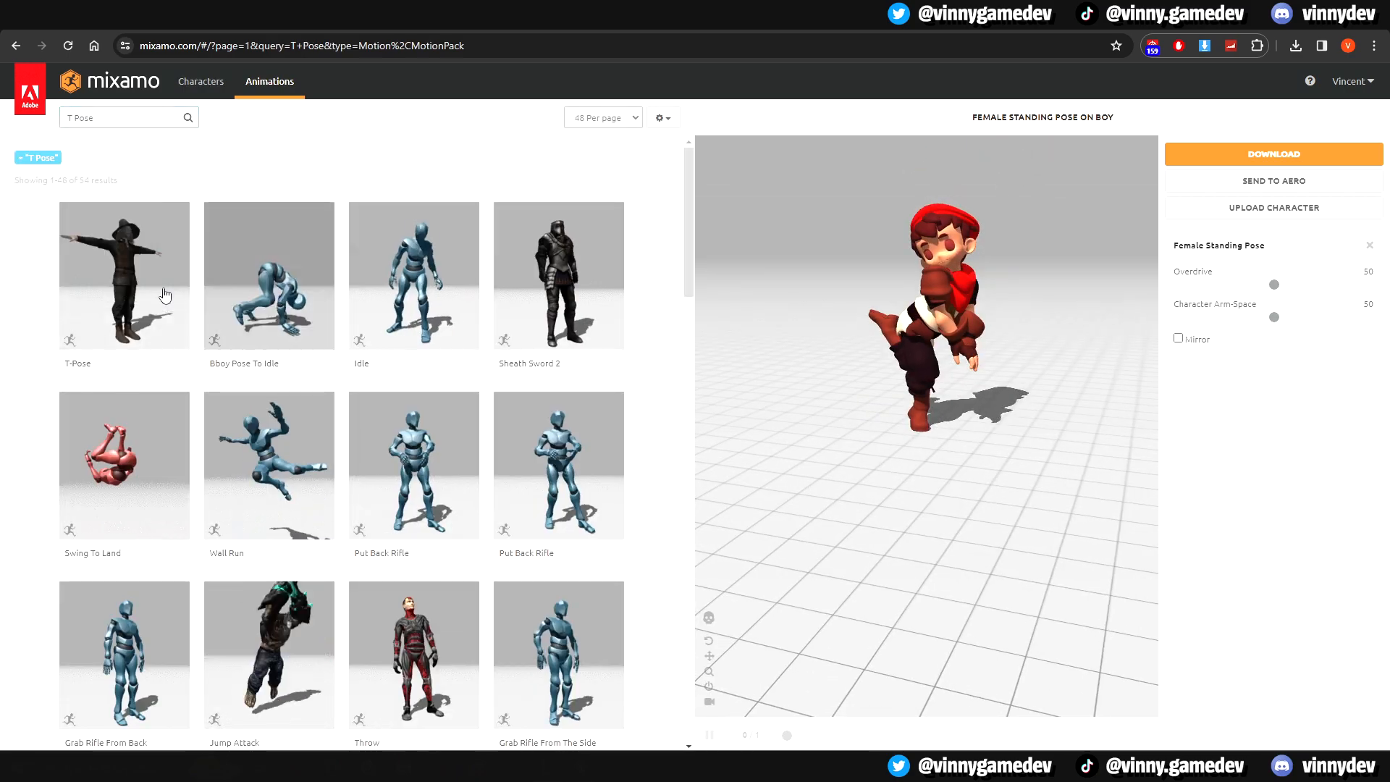
pyautogui.click(123, 275)
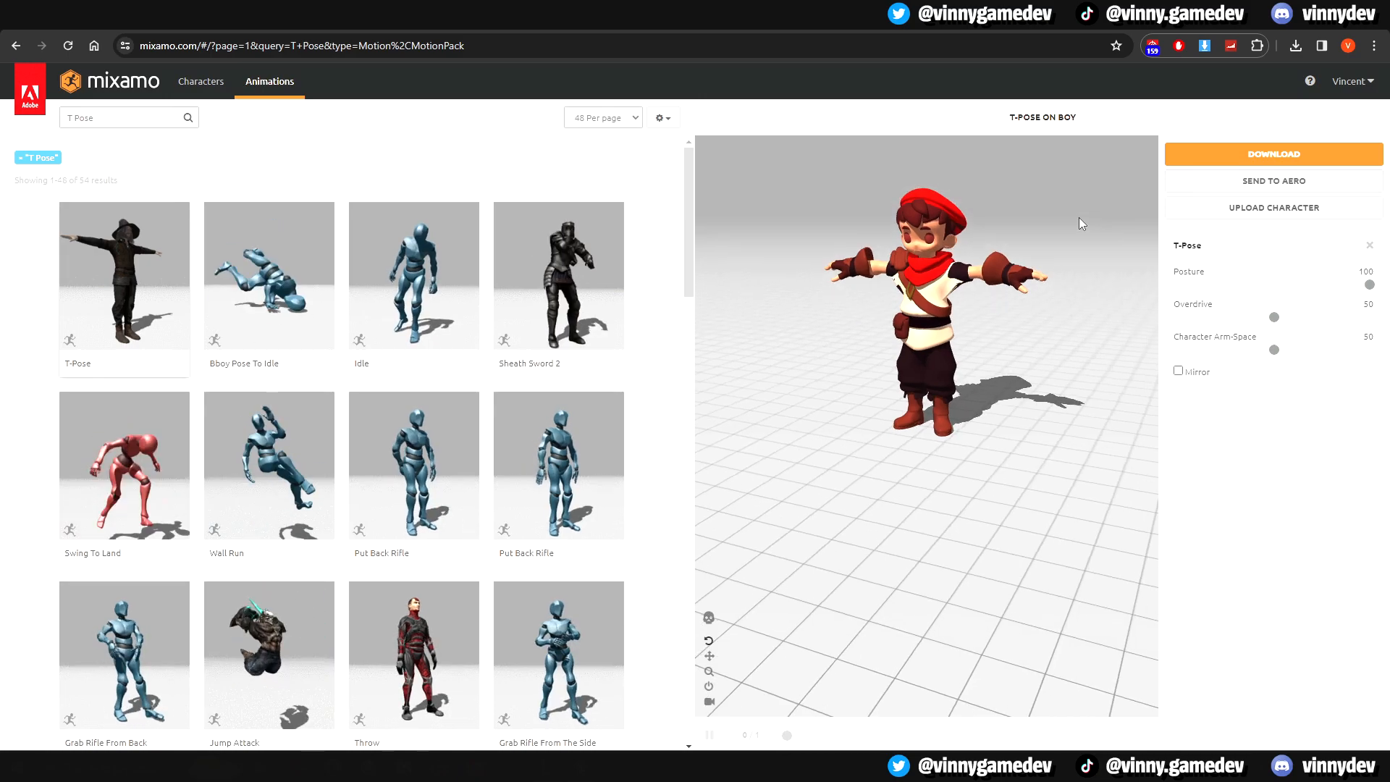
# Step: Download the T-Pose character as a skinned FBX at 60 frames per second
pyautogui.click(1271, 153)
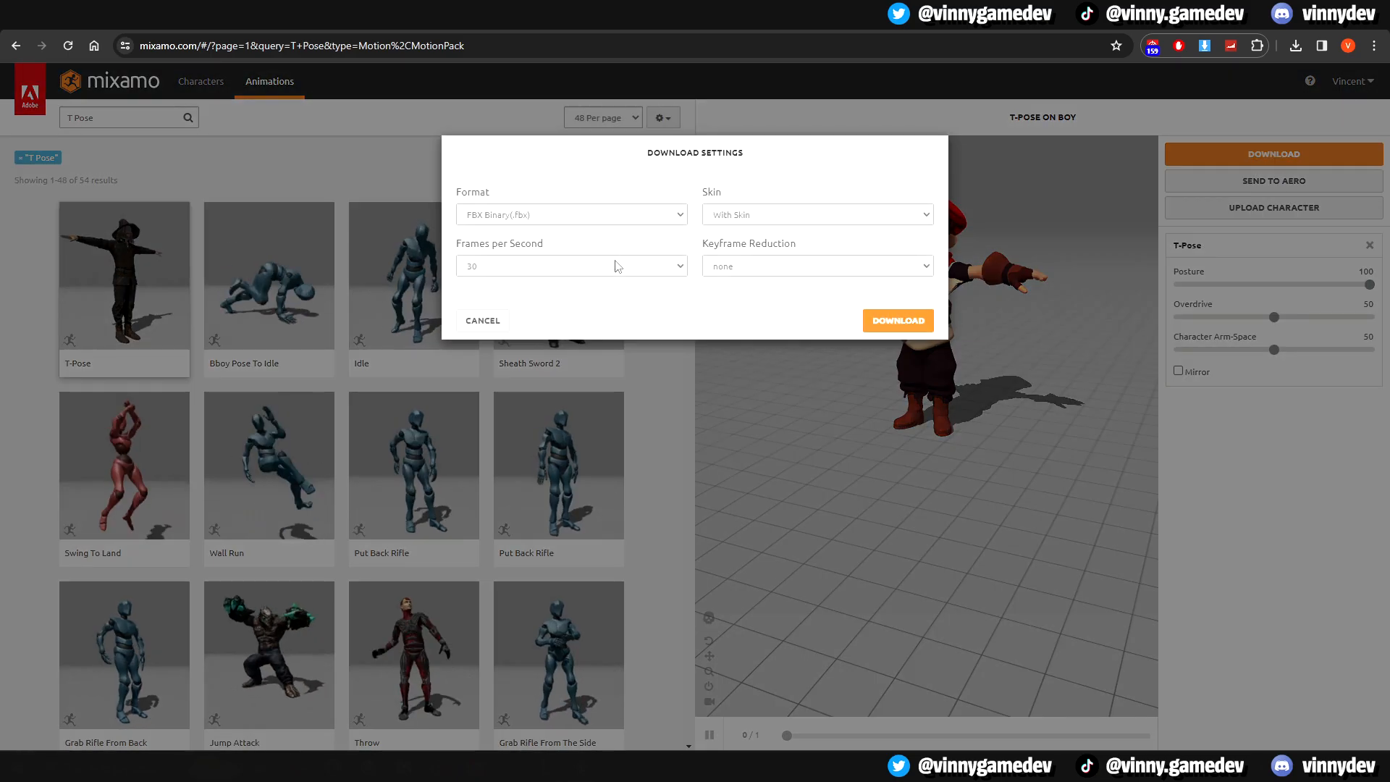
pyautogui.click(571, 265)
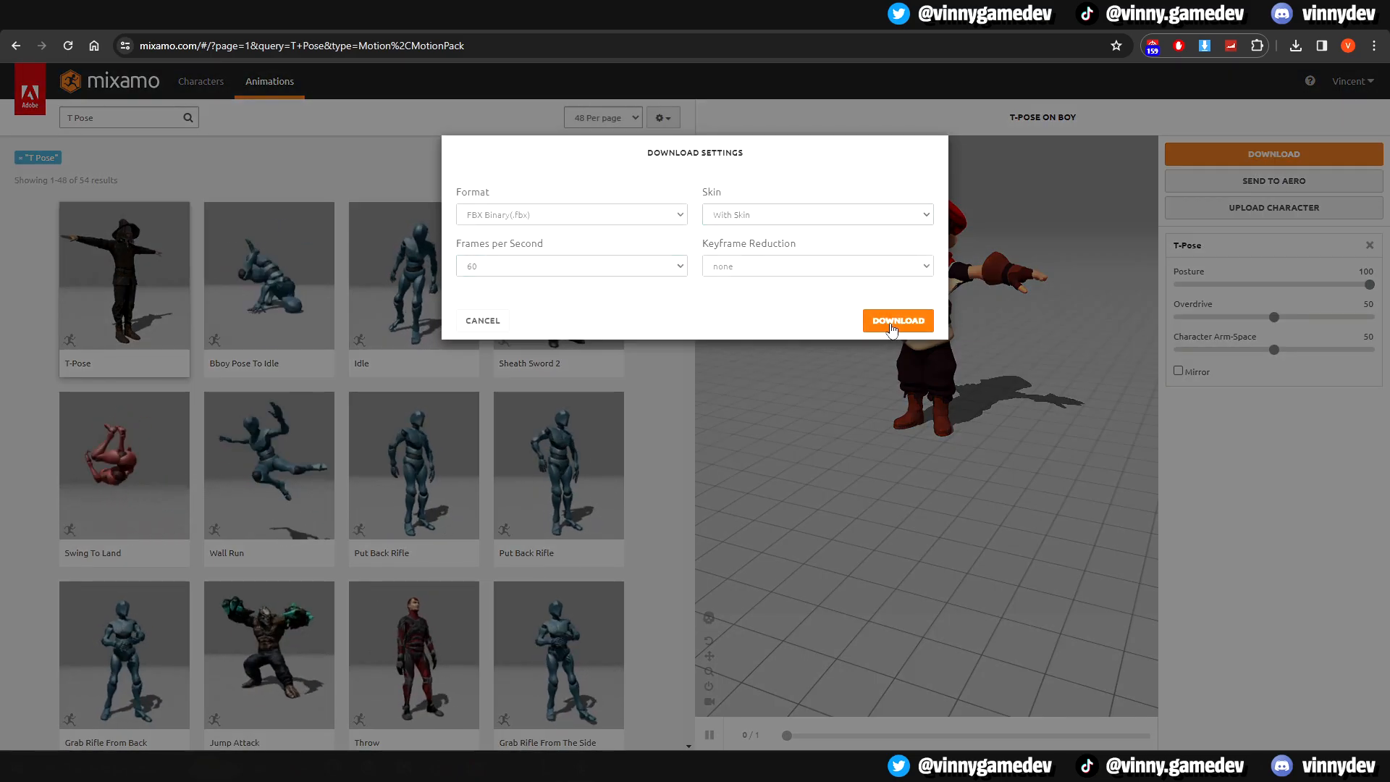
pyautogui.click(897, 320)
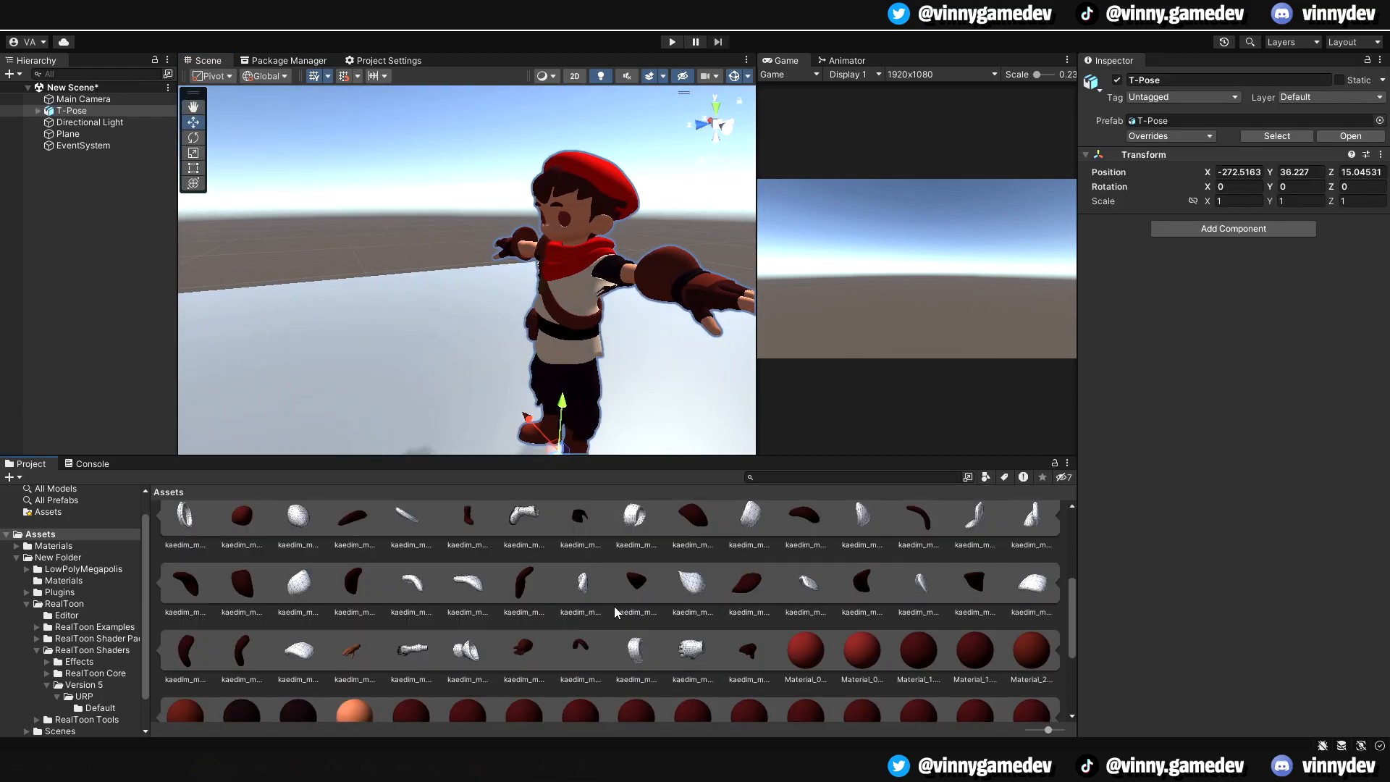
# Step: Set the T-Pose model's Animation Type to Humanoid and apply the rig settings
pyautogui.scroll(-3)
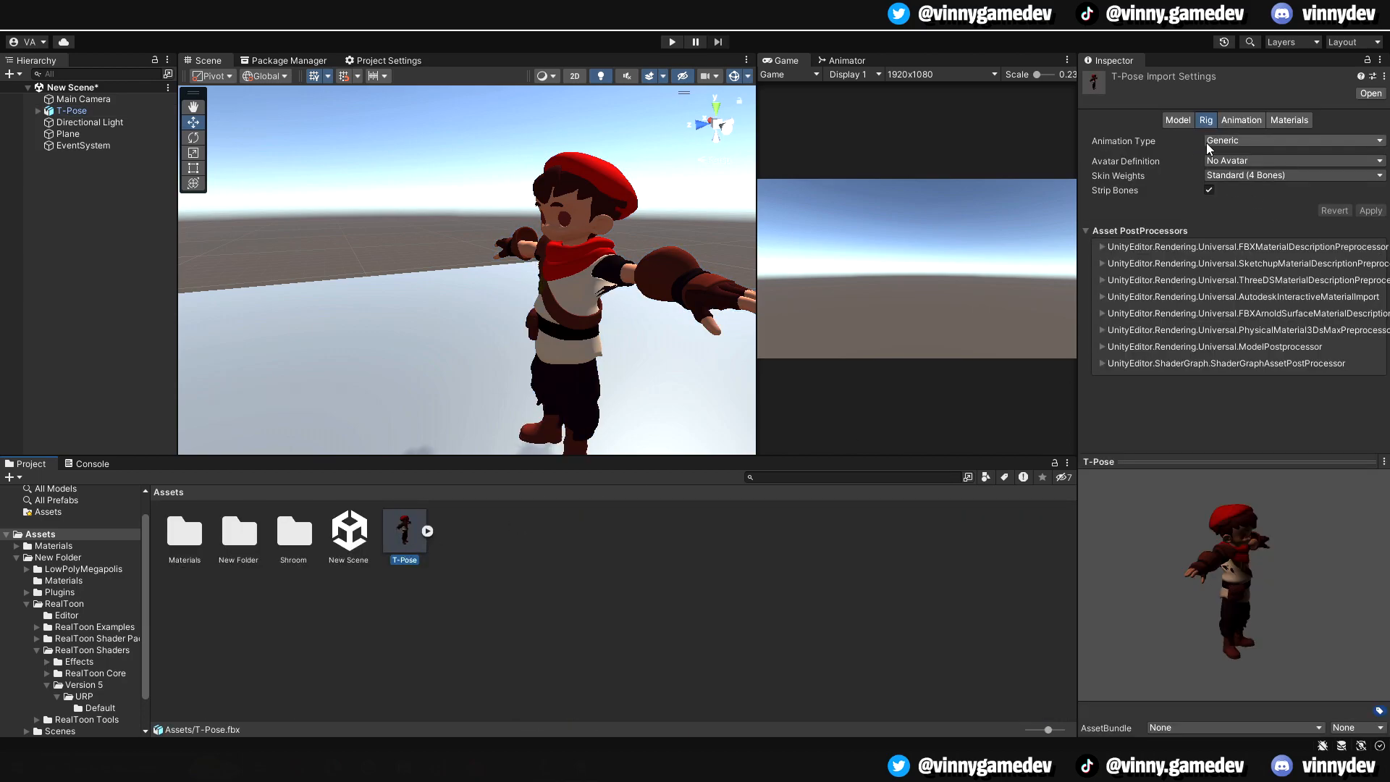
pyautogui.moveTo(1312, 145)
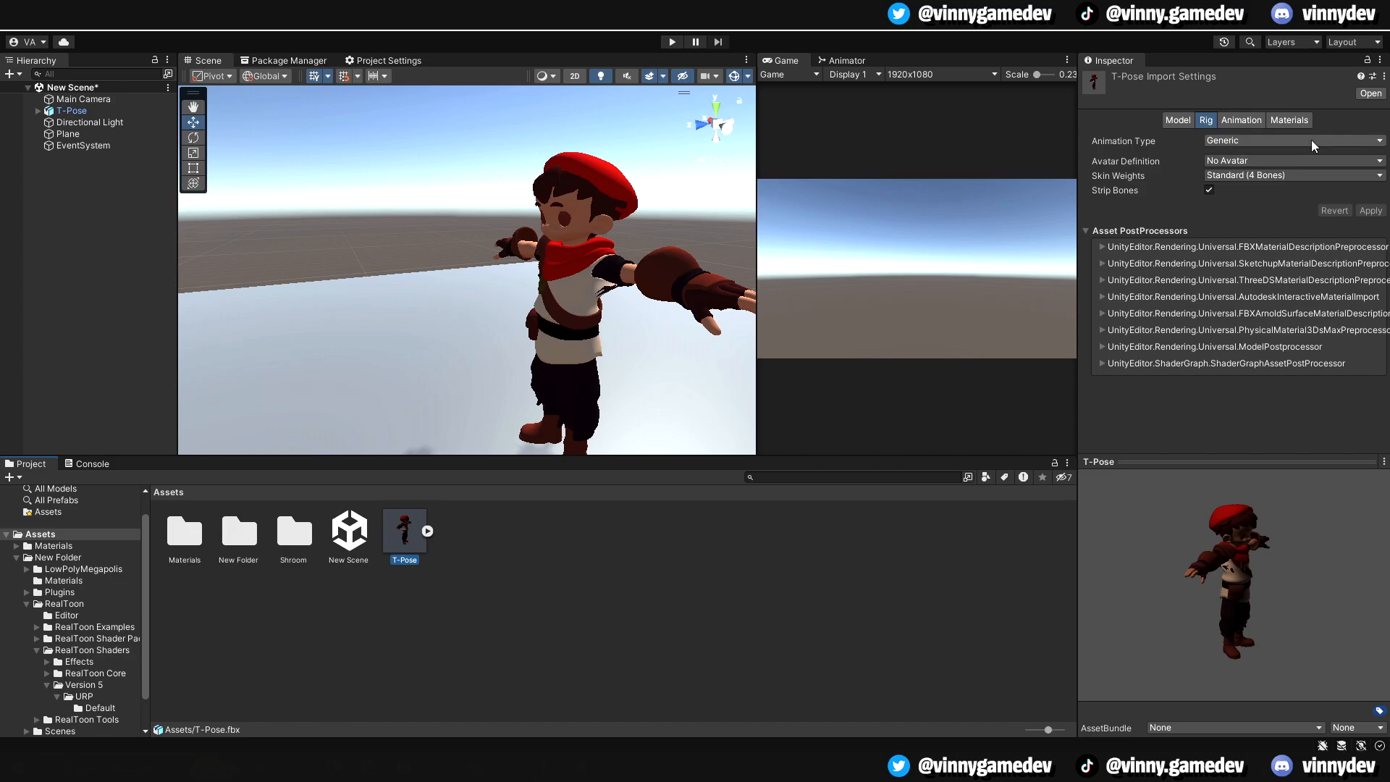
pyautogui.click(1290, 139)
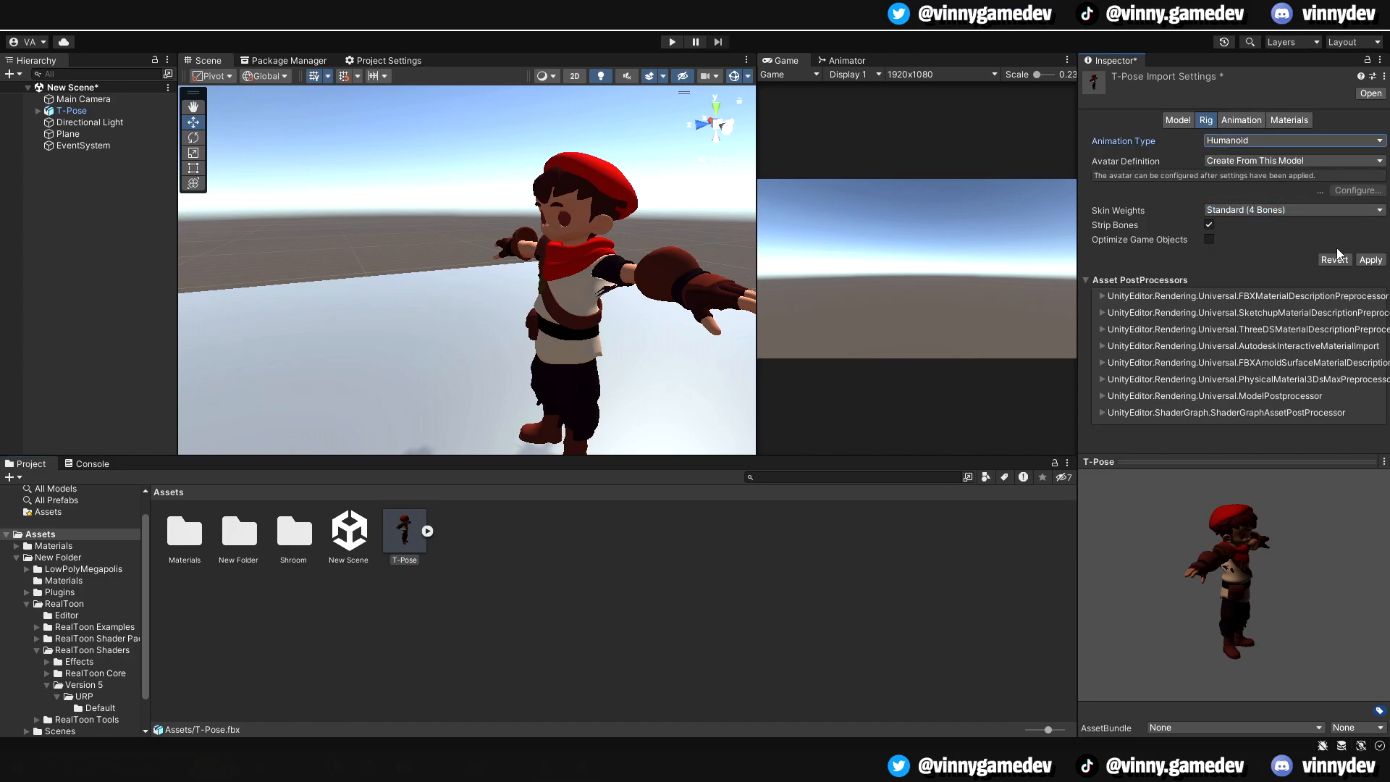
pyautogui.click(1369, 260)
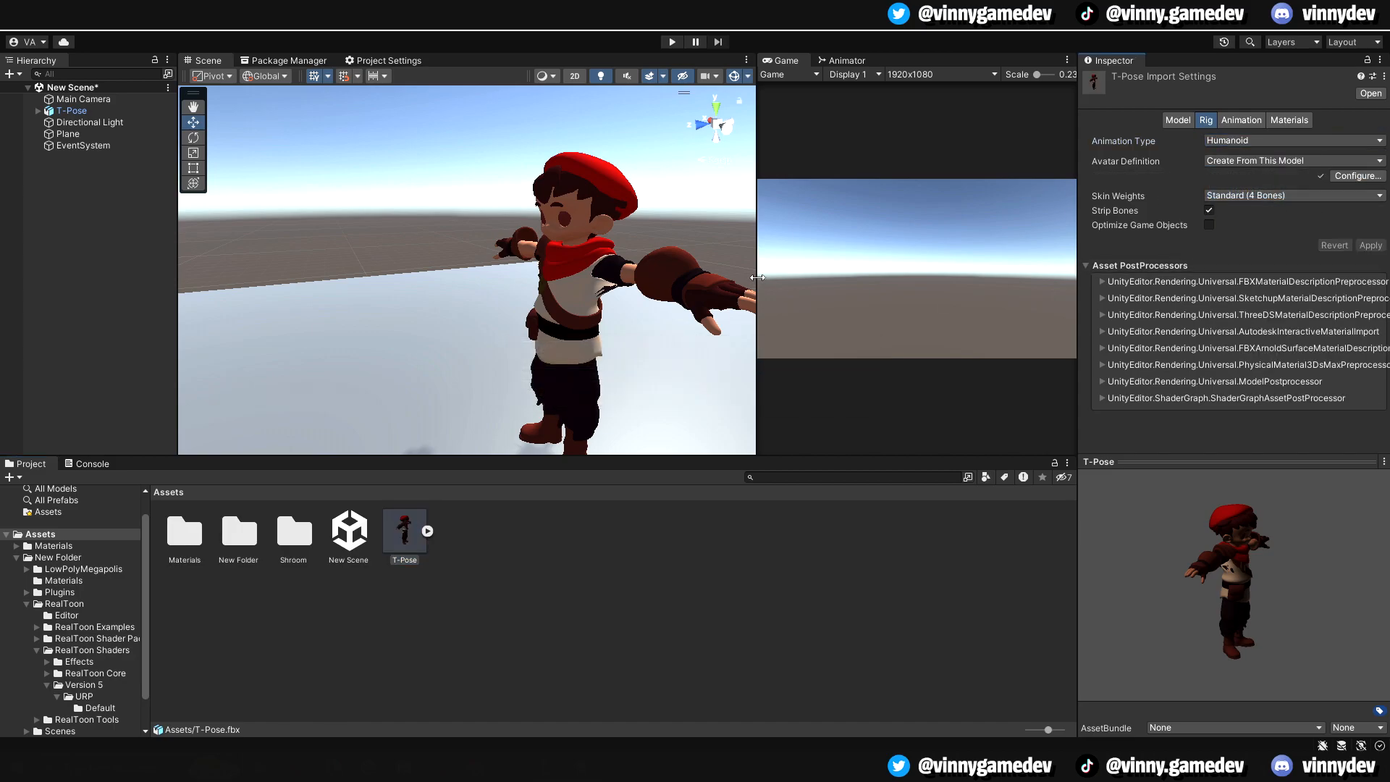
pyautogui.click(71, 110)
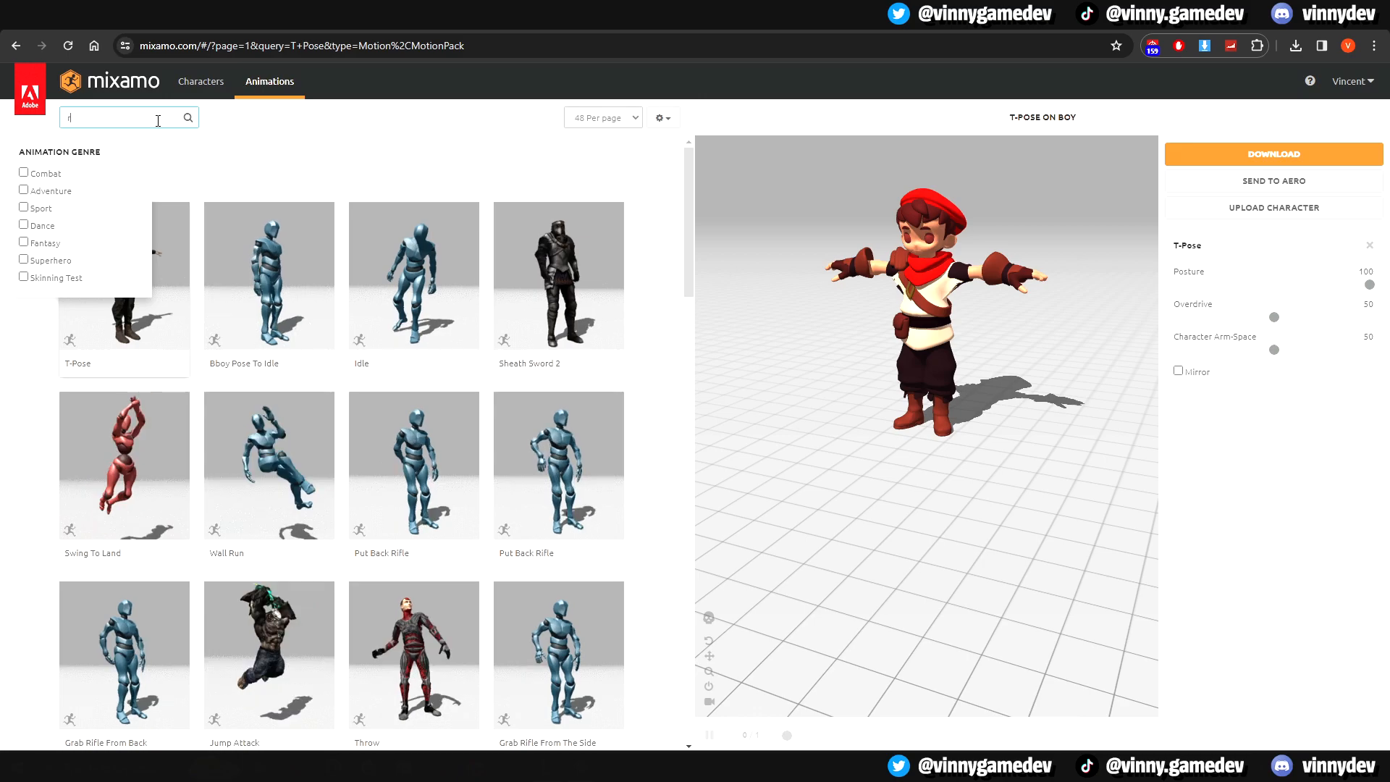
# Step: Apply the Running animation in place with arm-space 70, then download it with the skin option
pyautogui.write('running')
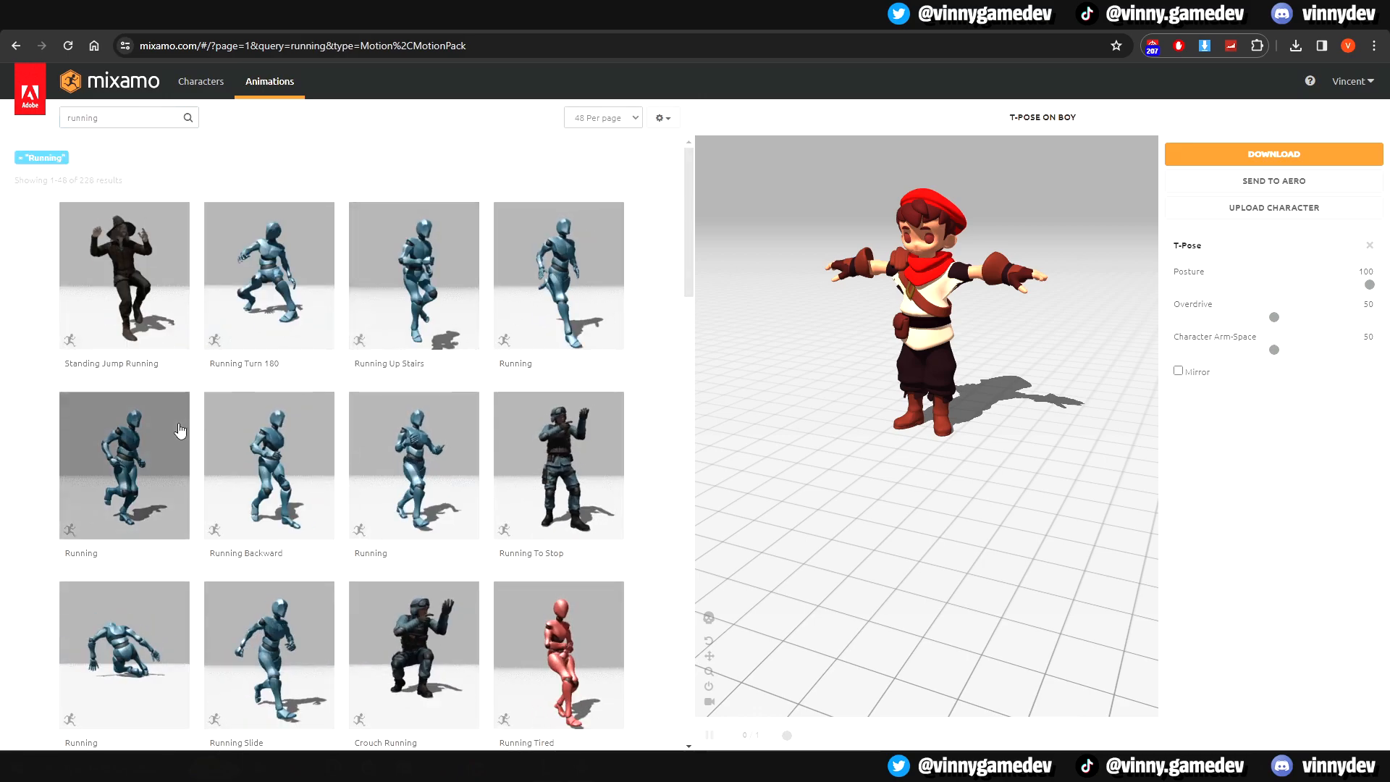
pyautogui.click(124, 464)
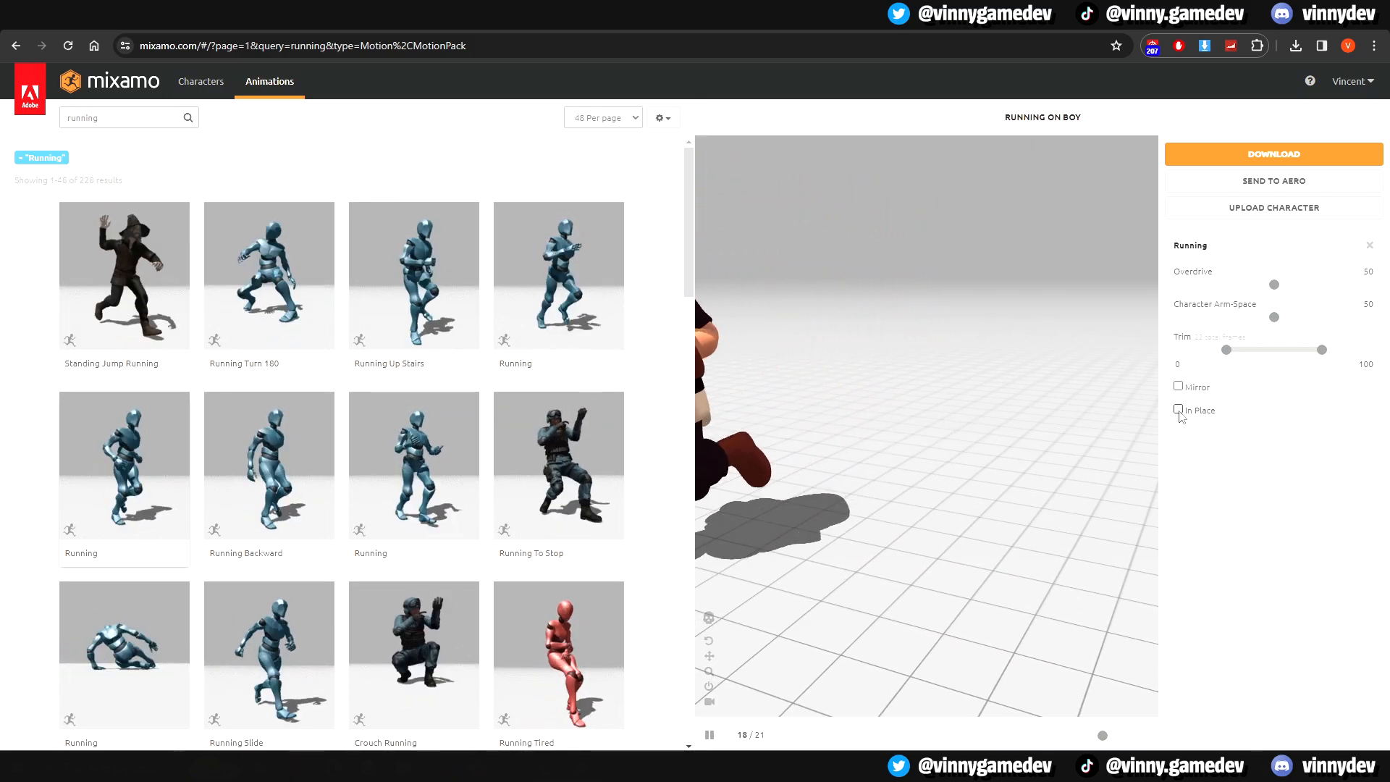
pyautogui.click(1178, 410)
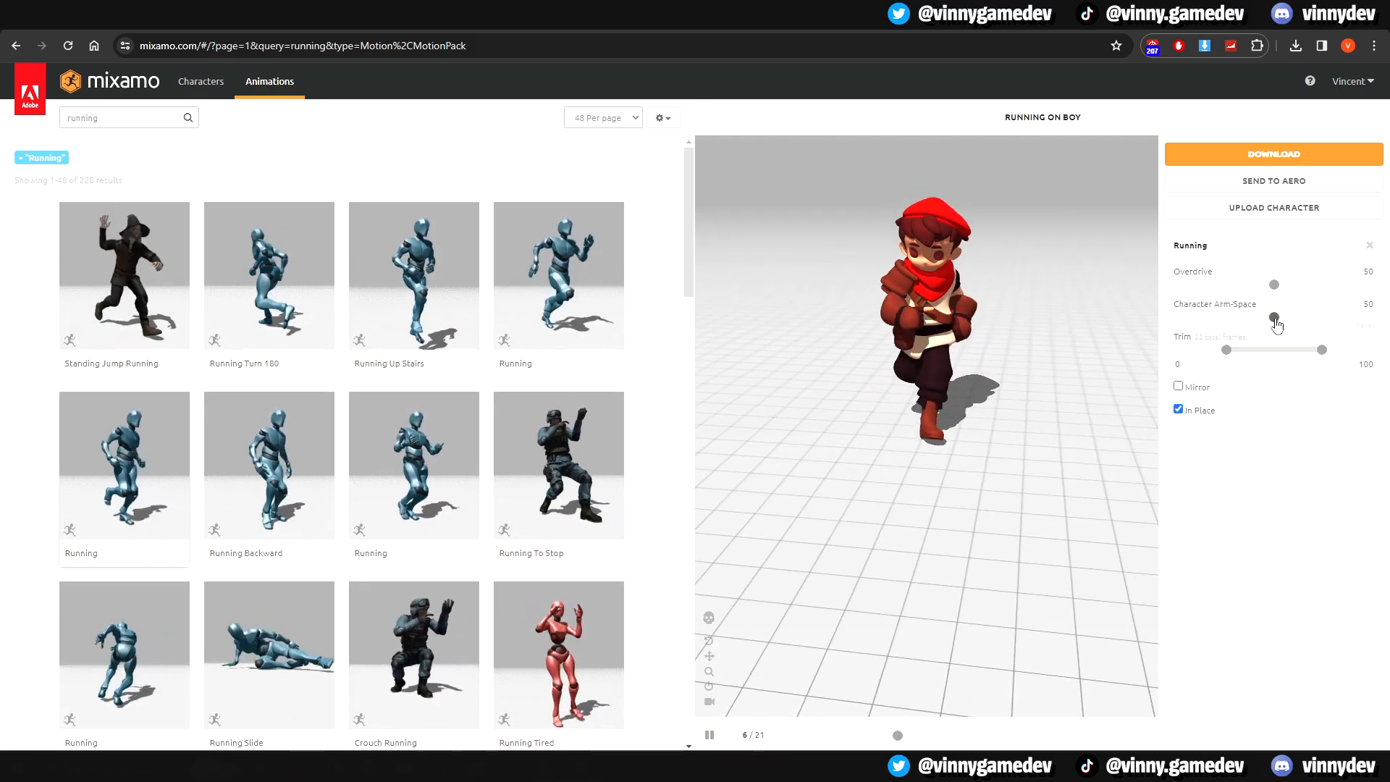
pyautogui.moveTo(1273, 319); pyautogui.dragTo(1291, 318)
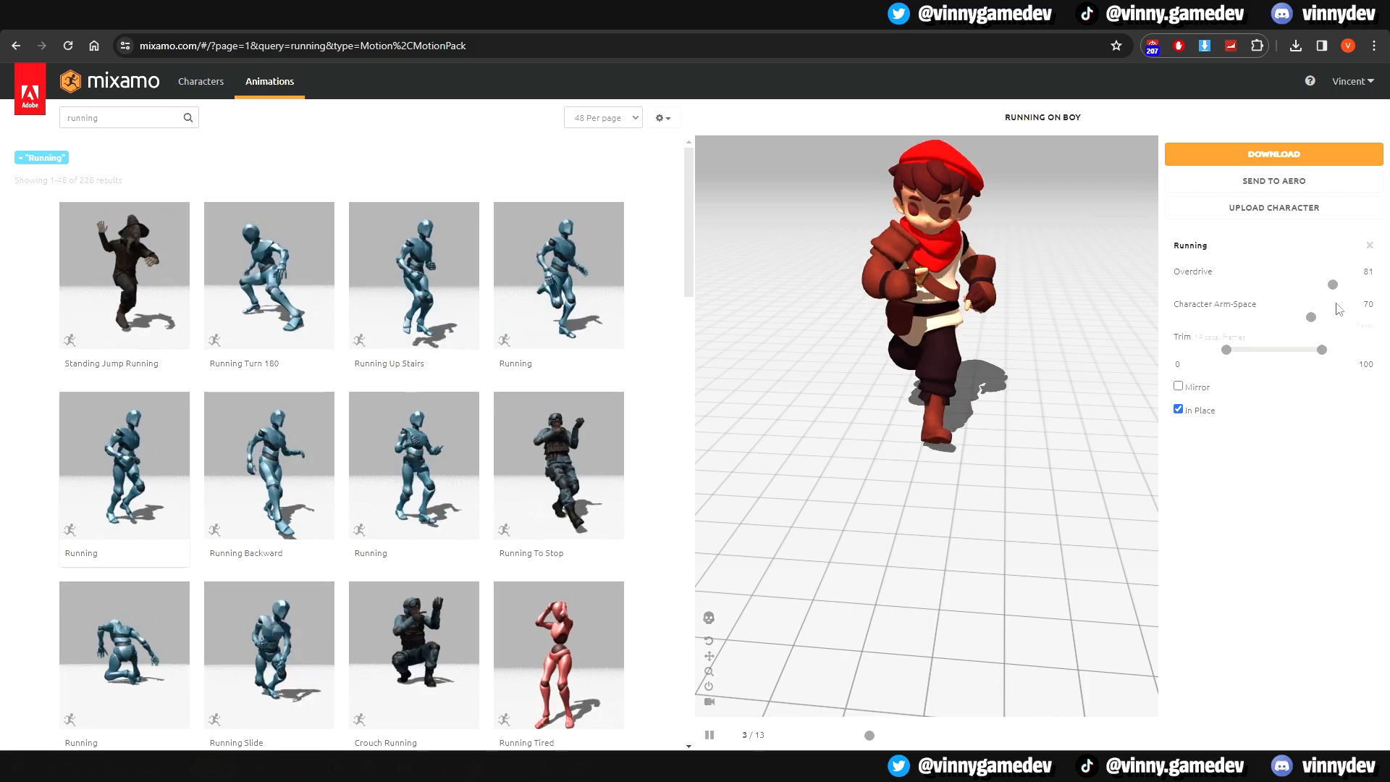
pyautogui.moveTo(1331, 285); pyautogui.dragTo(1273, 284)
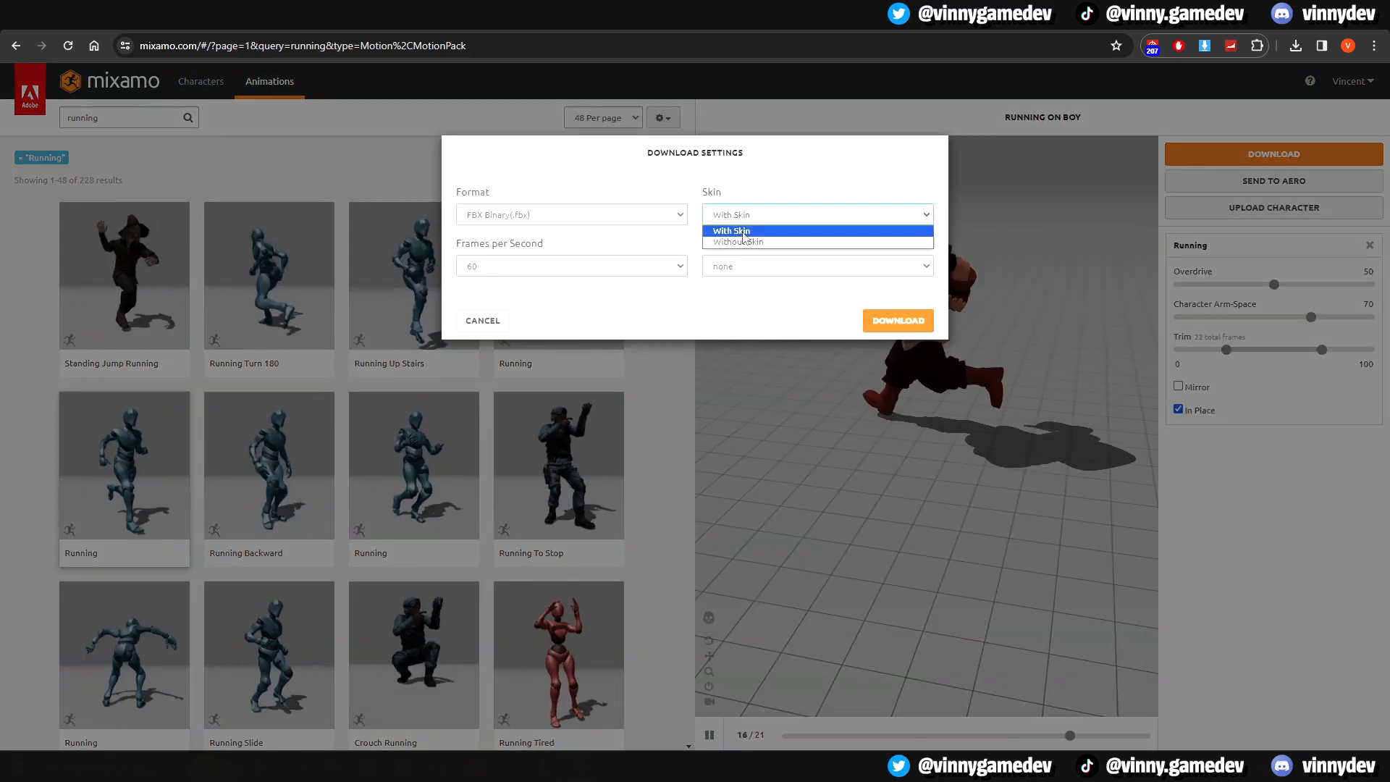
pyautogui.click(730, 230)
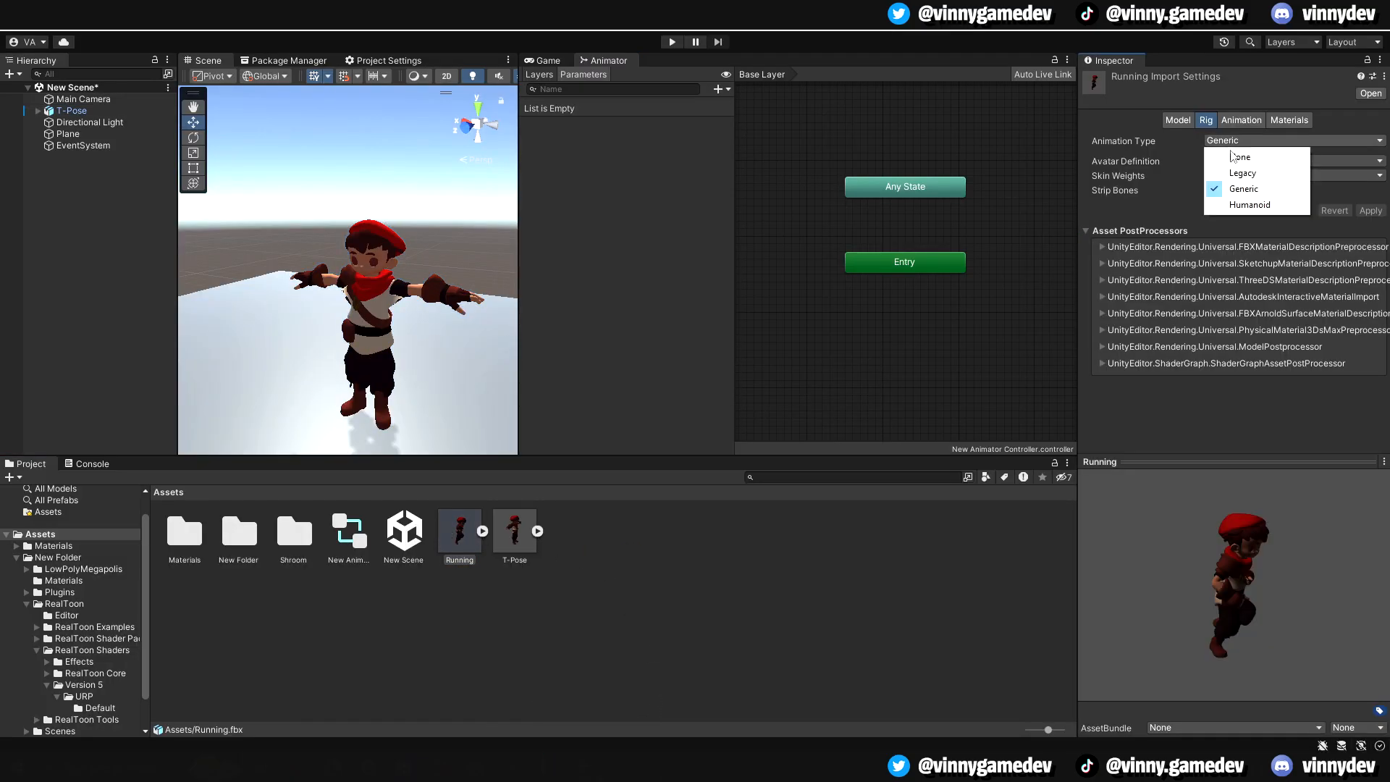
# Step: Apply a Humanoid rig to Running.fbx and set the running clip to loop
pyautogui.click(1249, 205)
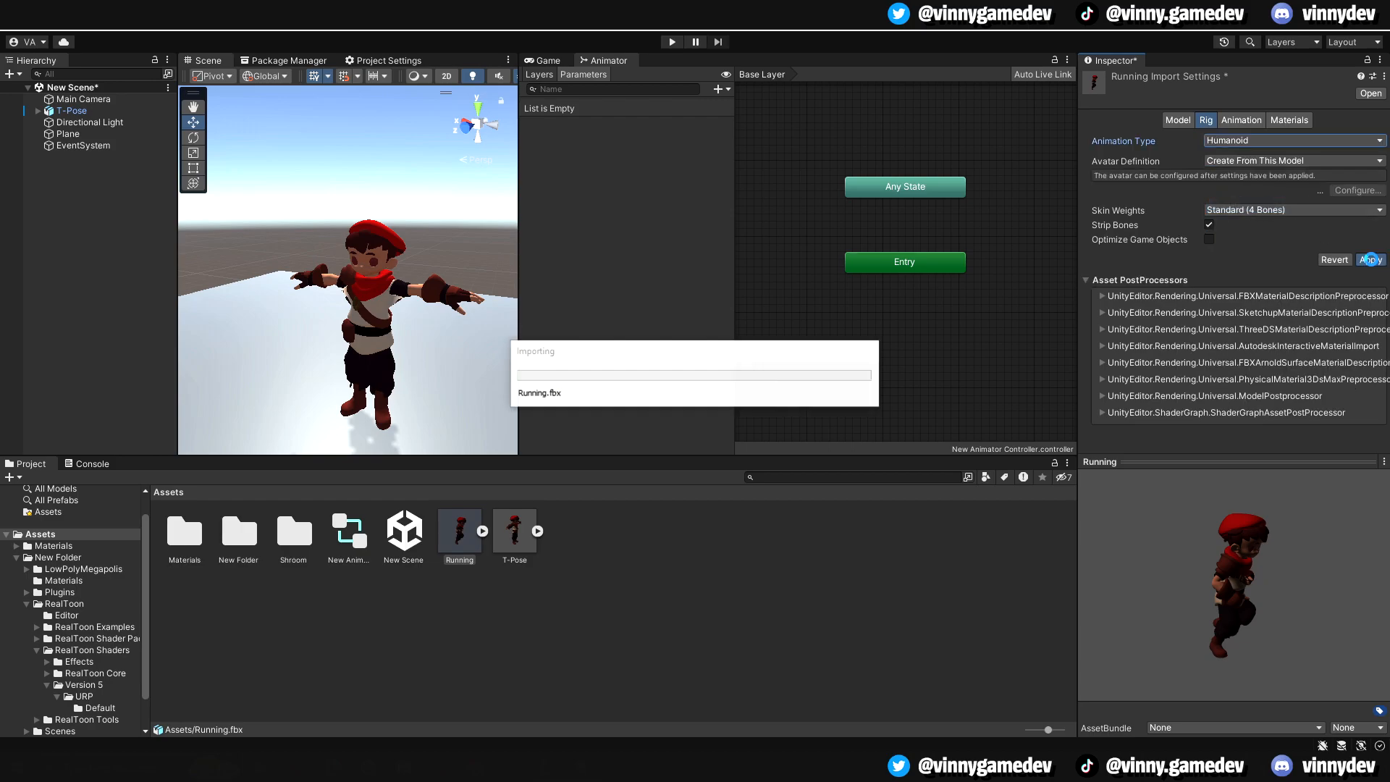
pyautogui.click(1236, 119)
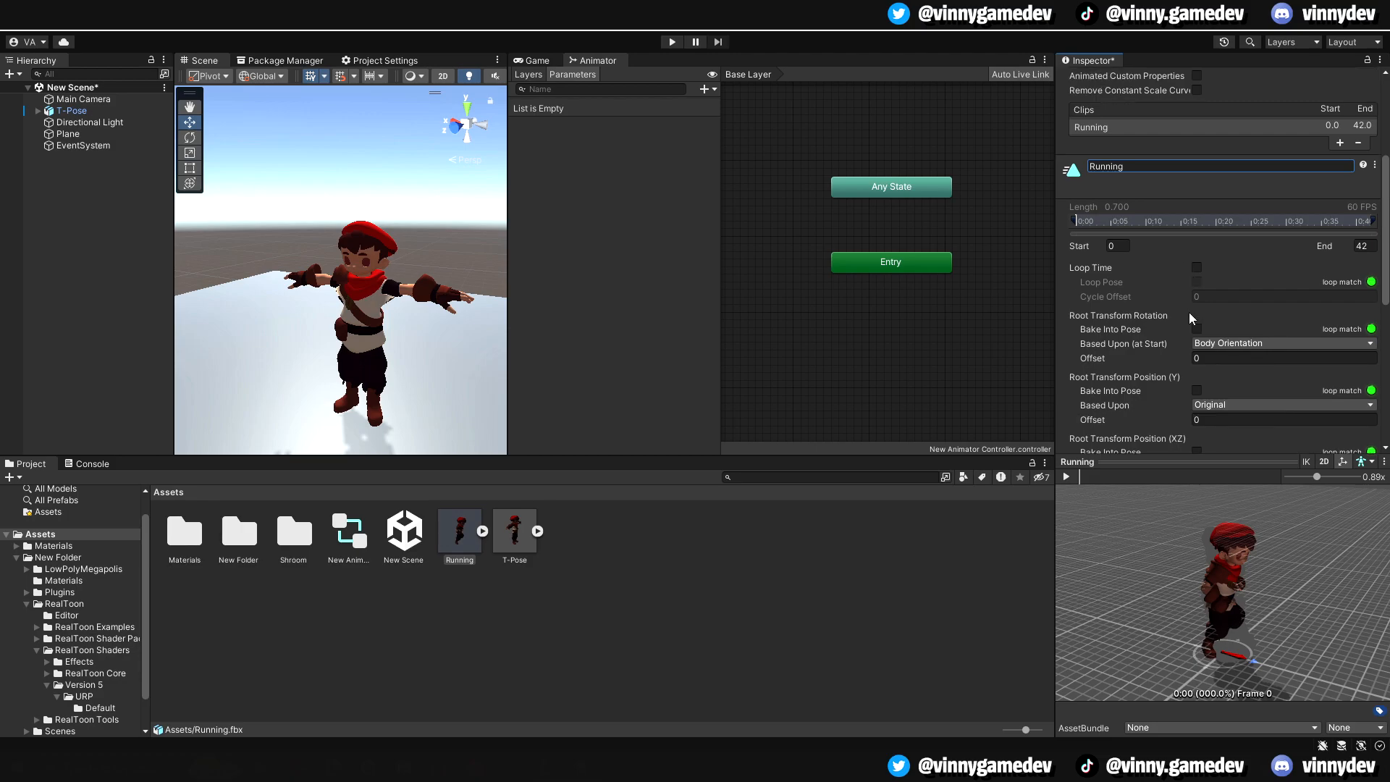
pyautogui.click(1280, 343)
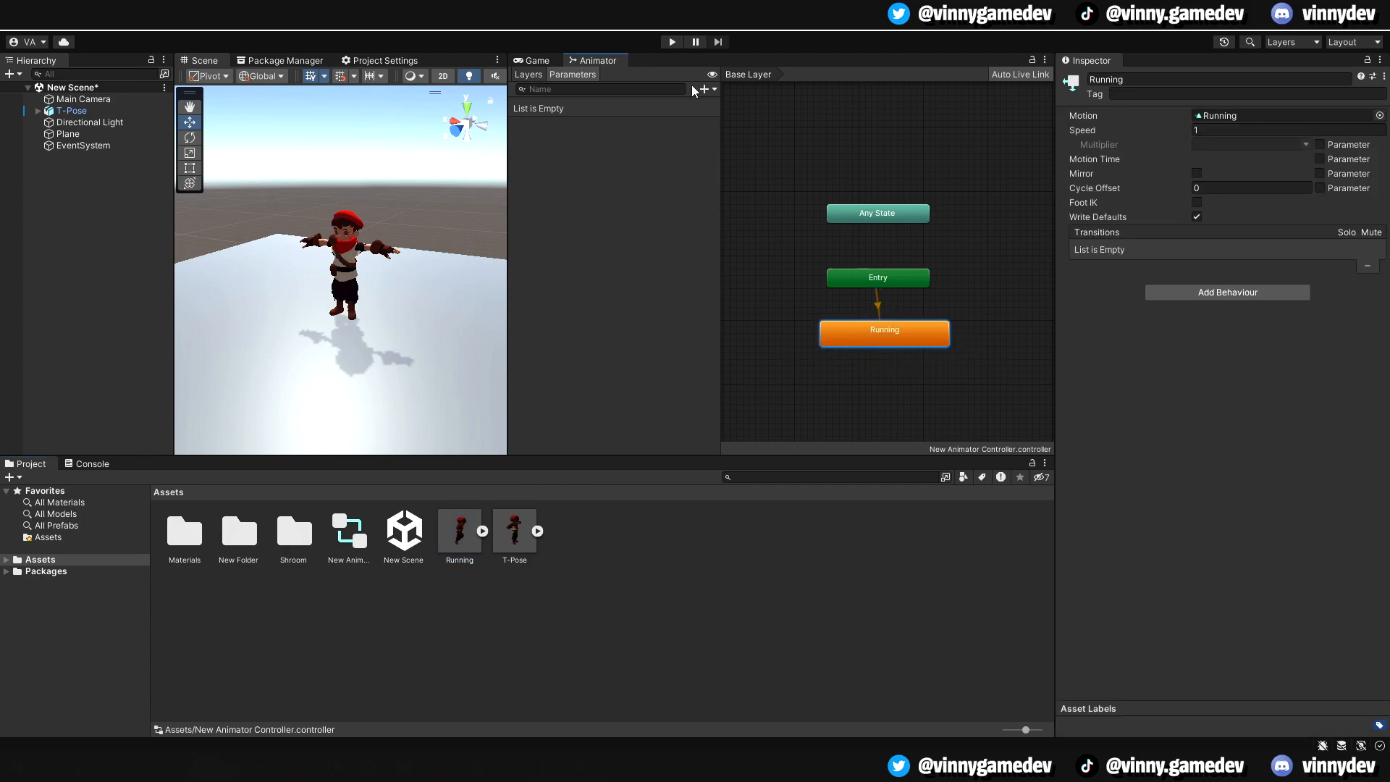
pyautogui.click(671, 41)
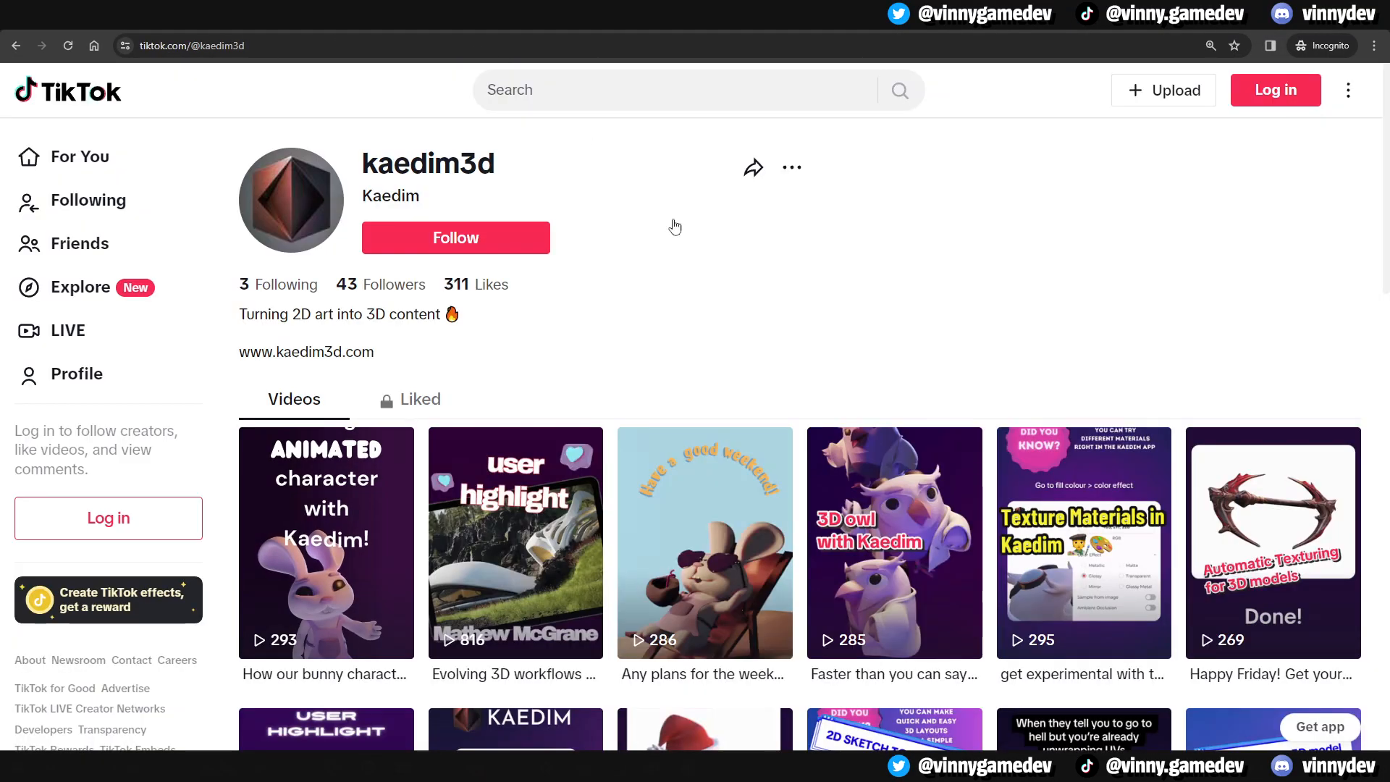
# Step: Scroll down the kaedim3d TikTok profile to see more character videos
pyautogui.scroll(-3)
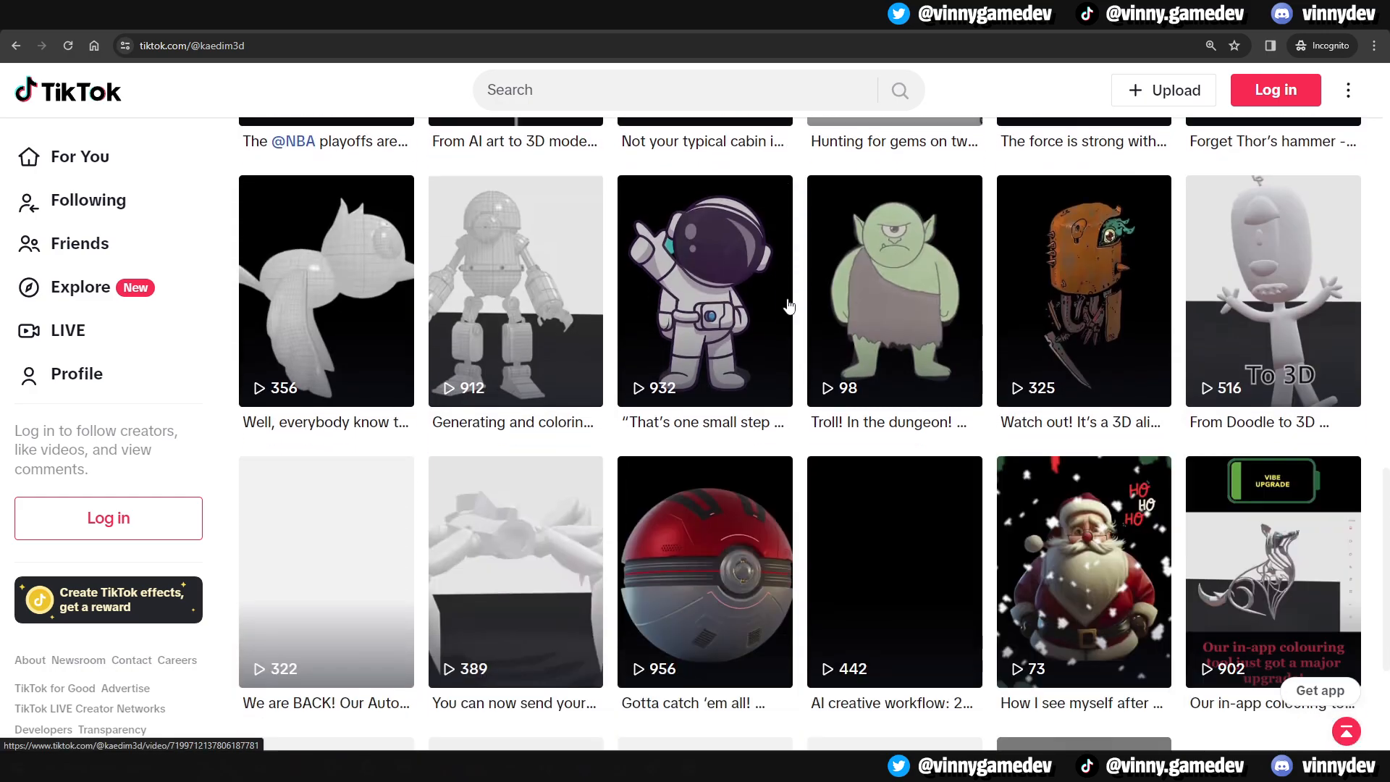